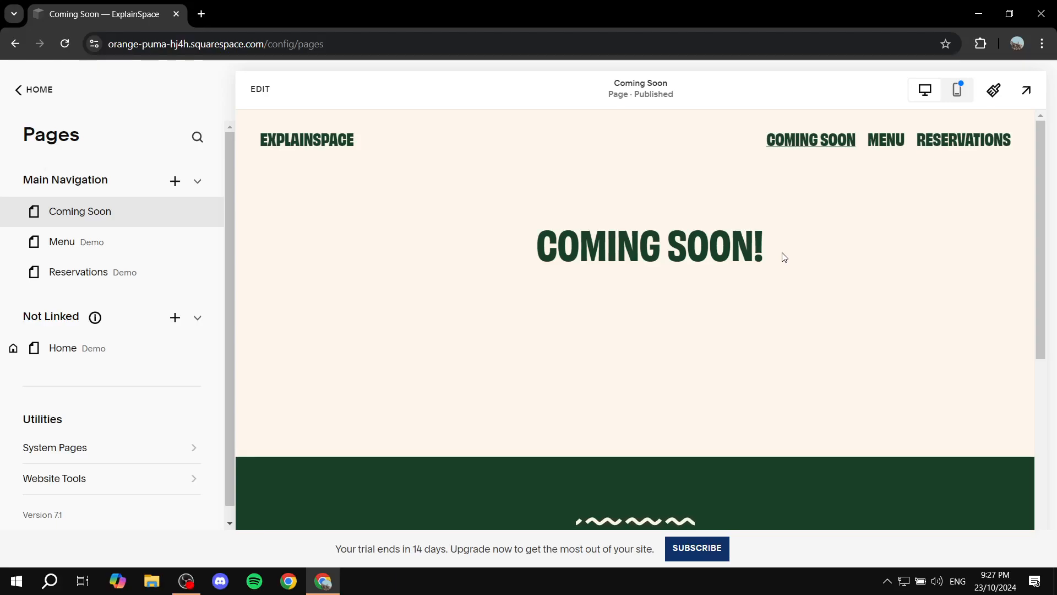
mouse_move(849, 215)
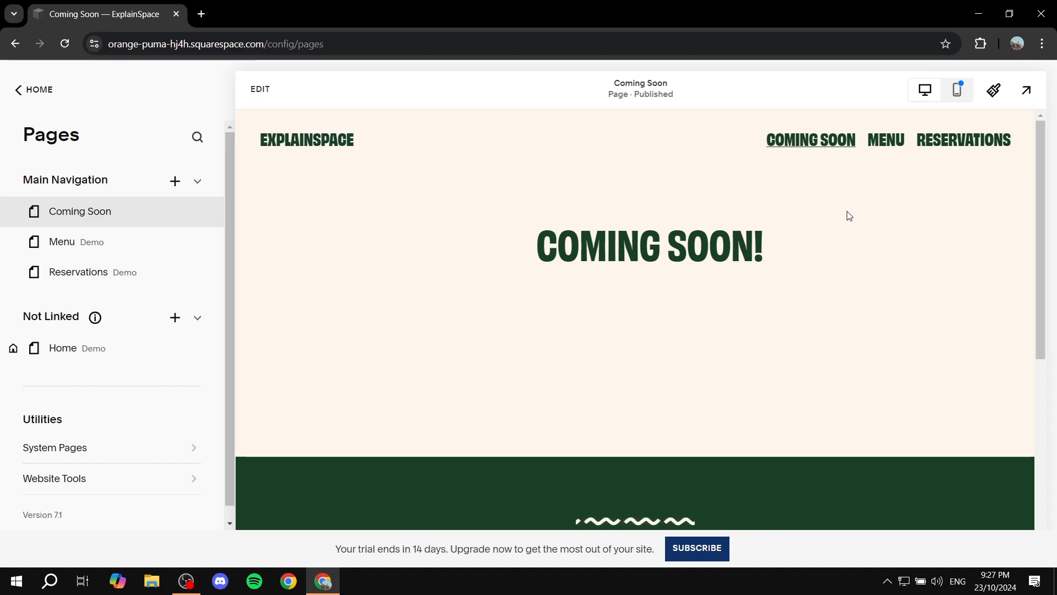
- Preview the Reservations page, then the Home page, and leave the Pages panel
click(101, 272)
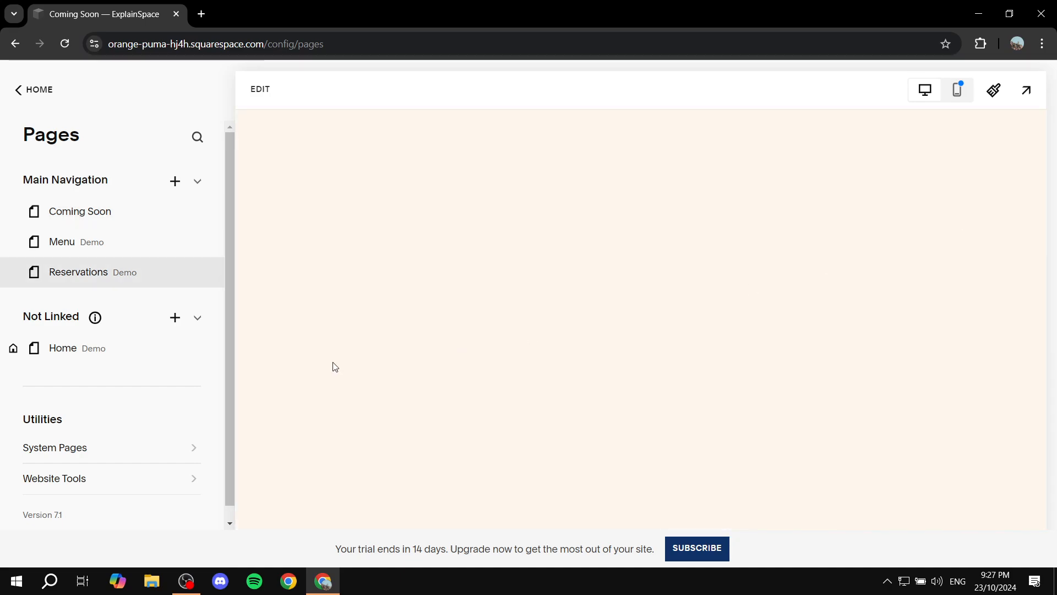
click(77, 272)
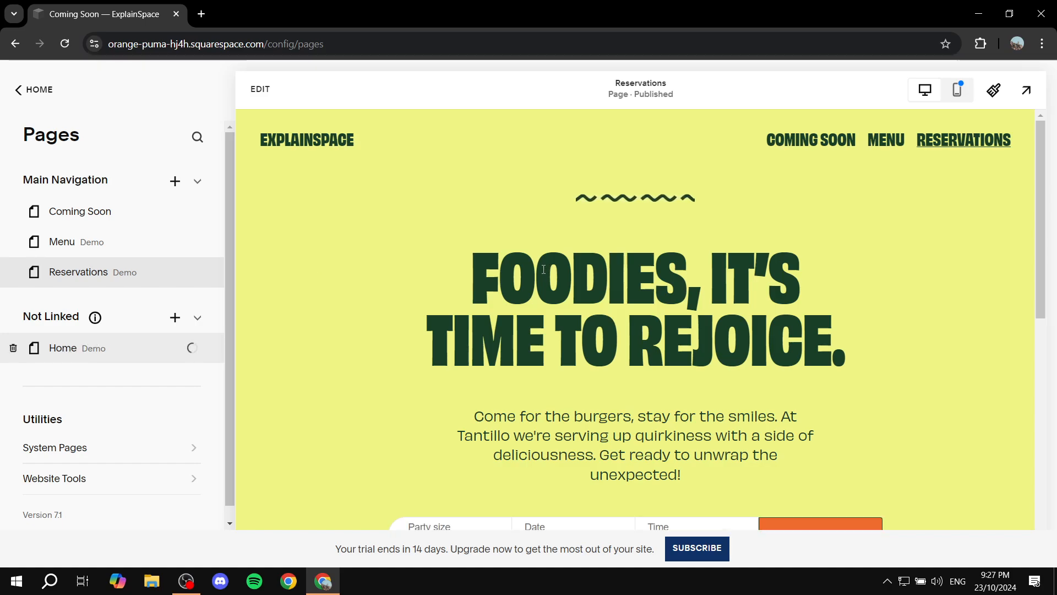
click(63, 348)
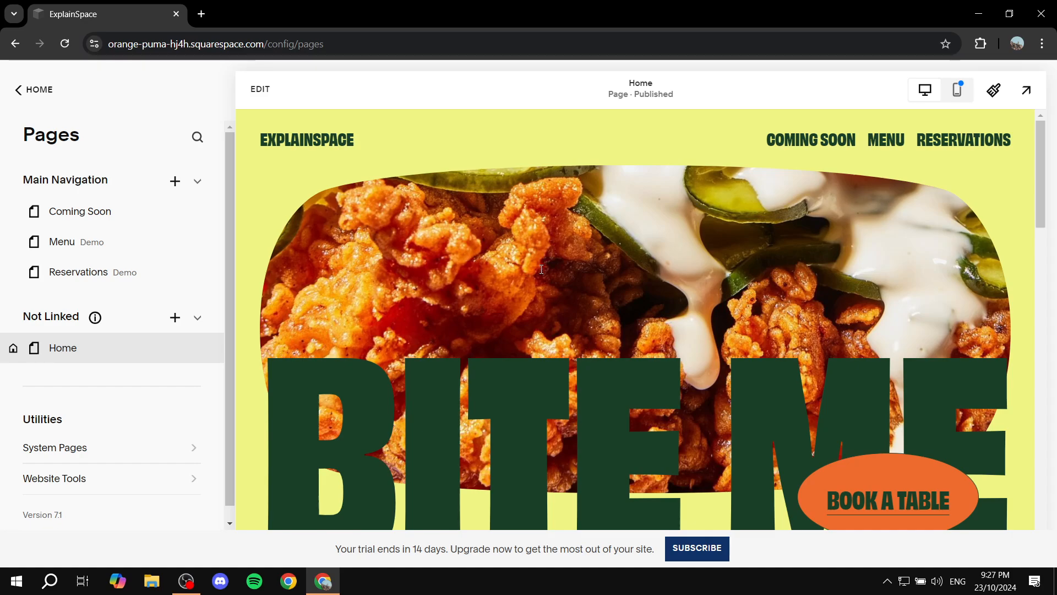
scroll(down, 3)
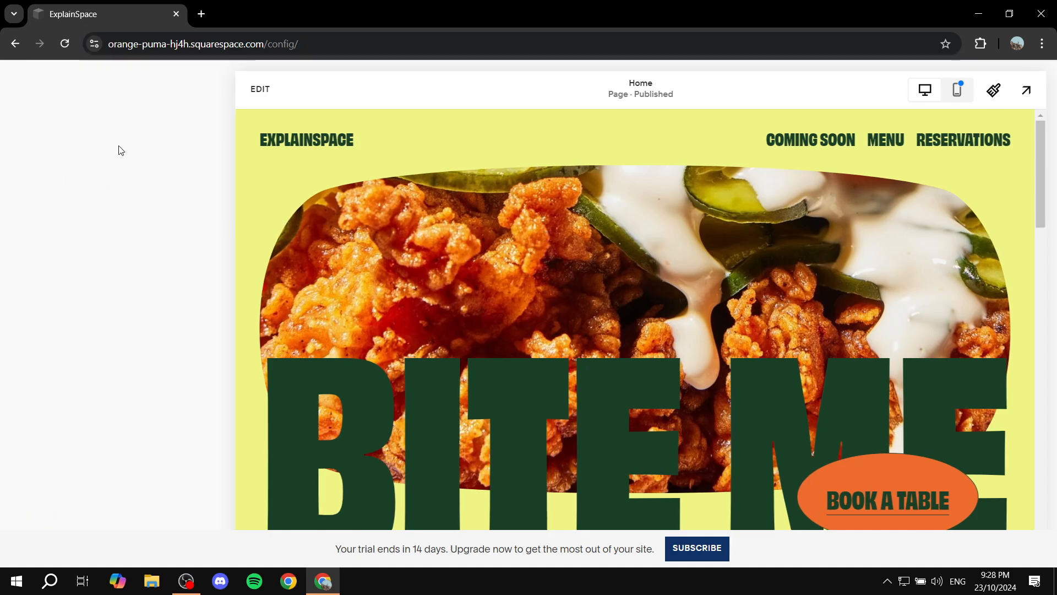
- Navigate Website > Pages > System Pages to list the 404, Checkout and Lock Screen pages
click(31, 89)
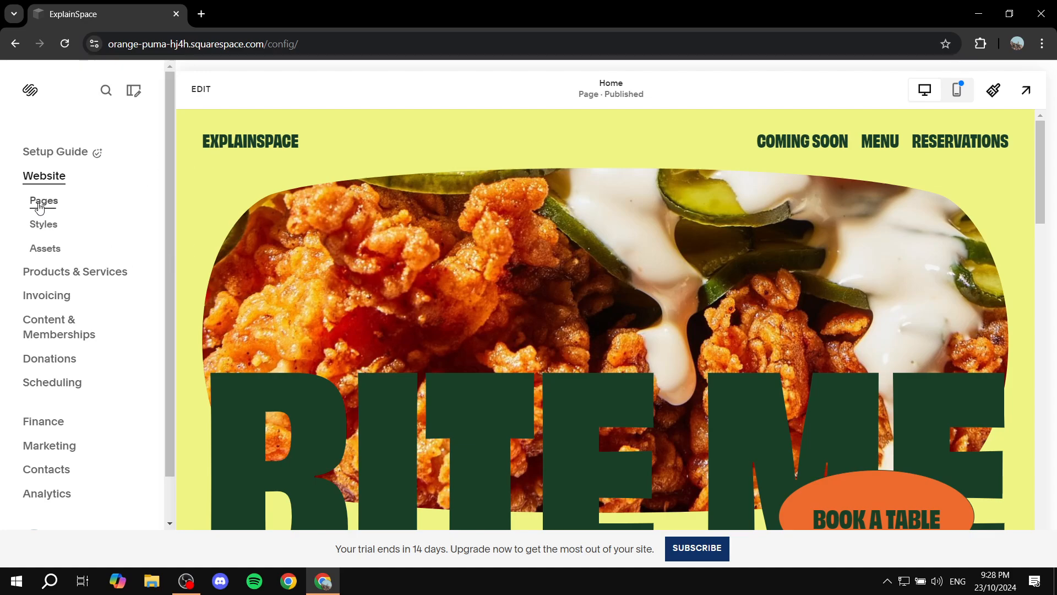
click(43, 200)
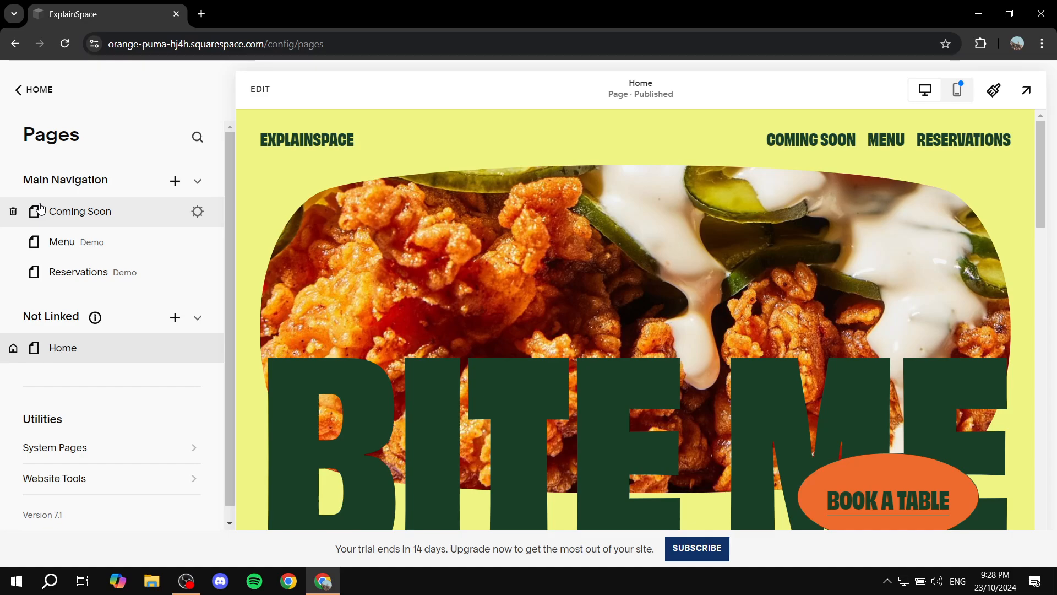
mouse_move(18, 126)
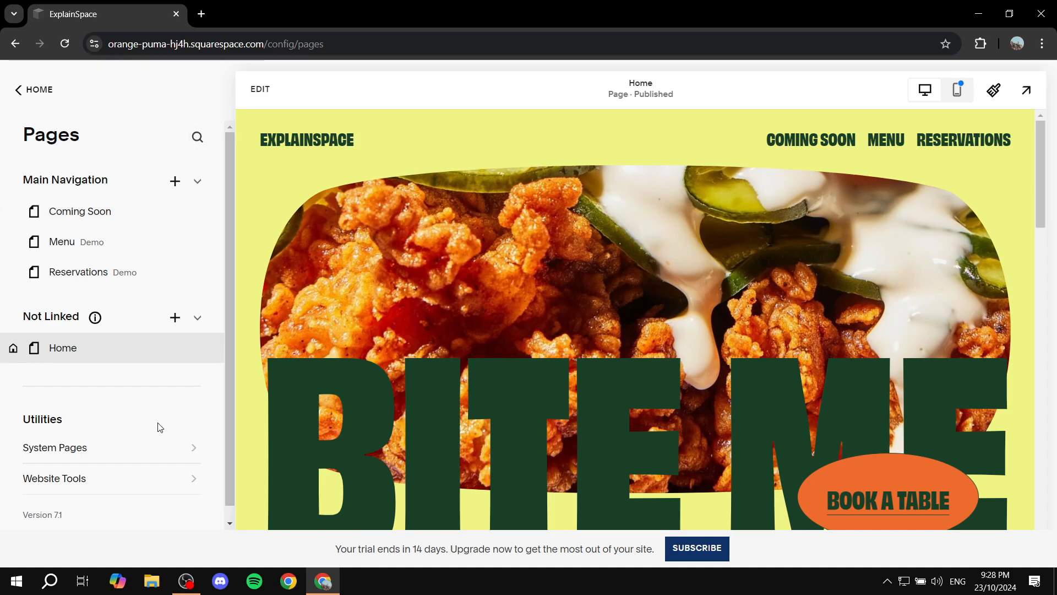
click(55, 447)
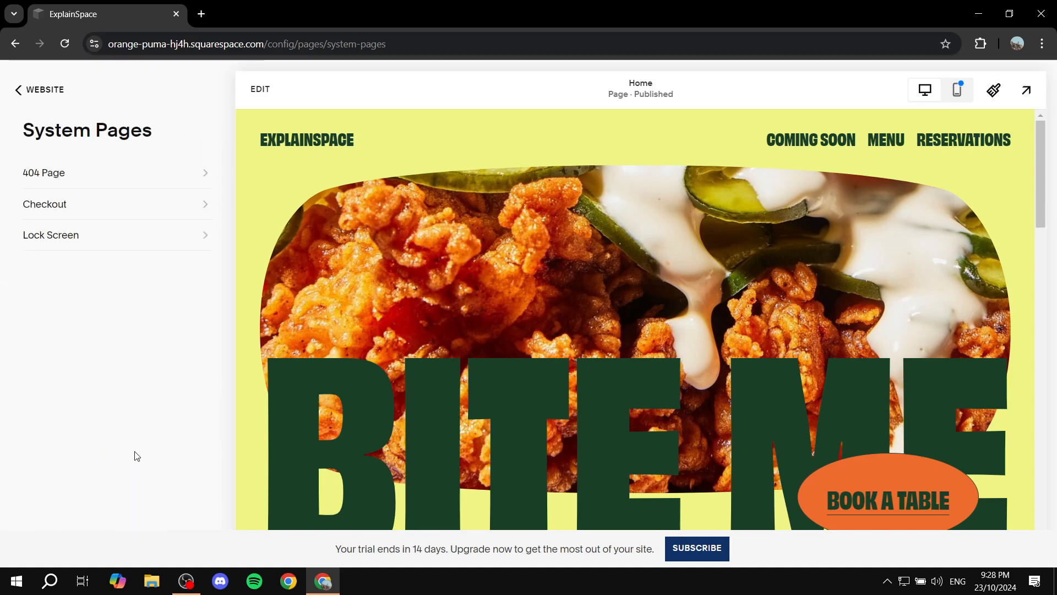
mouse_move(48, 248)
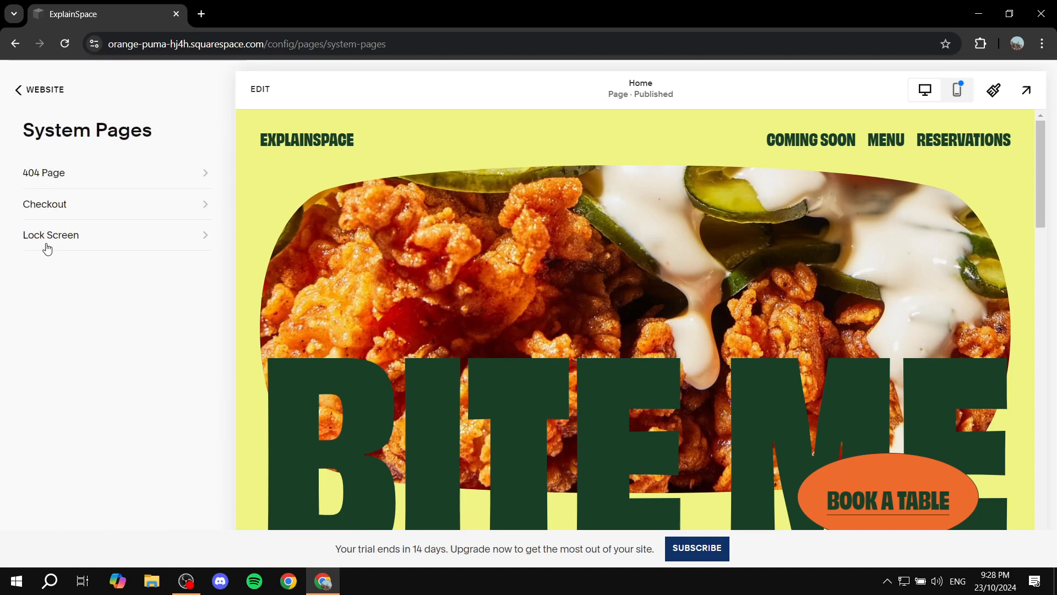
mouse_move(66, 252)
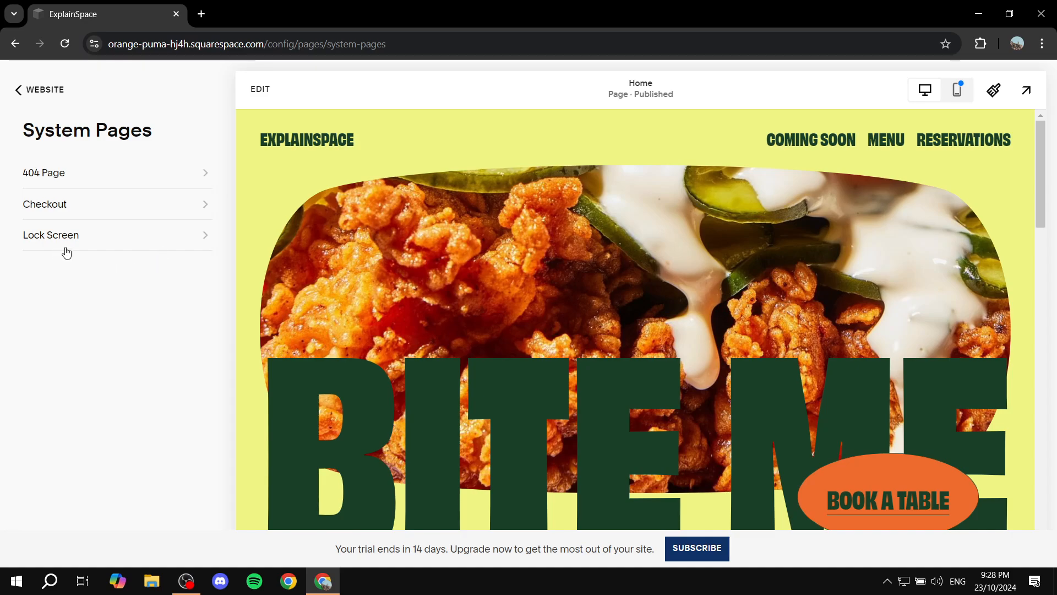
mouse_move(172, 246)
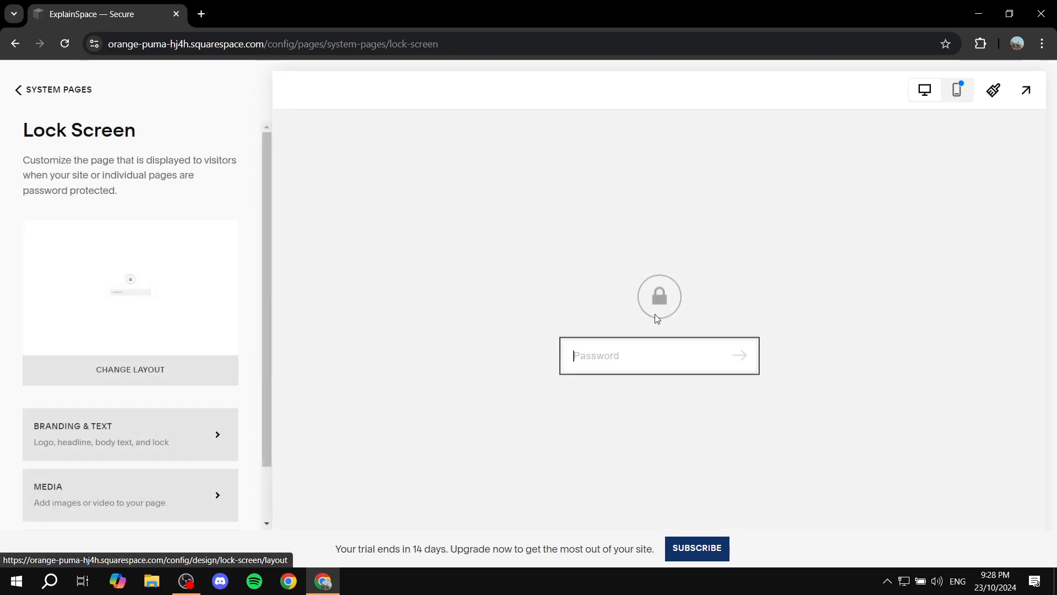
mouse_move(704, 307)
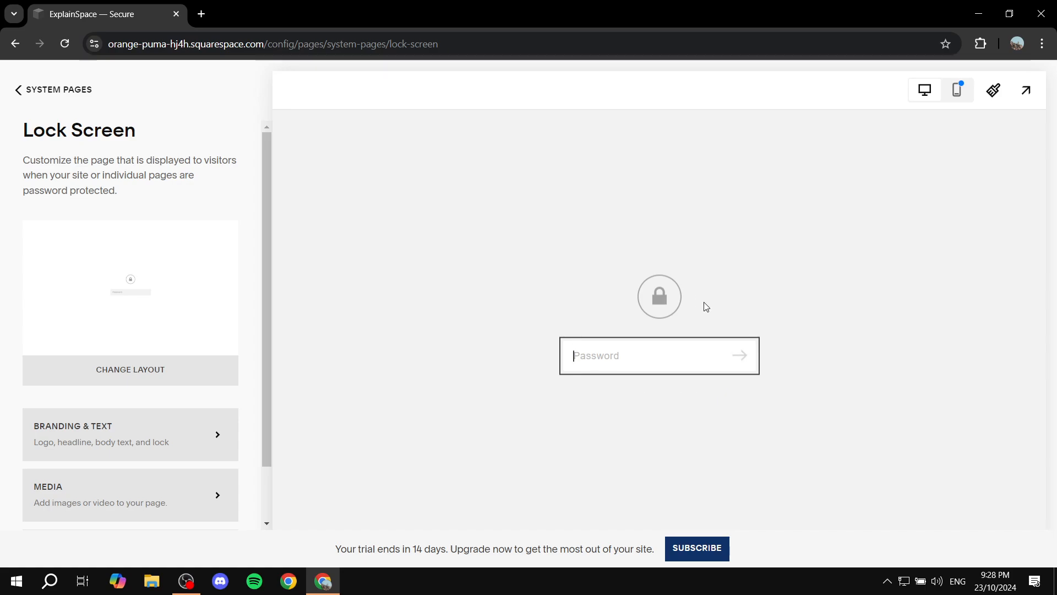
mouse_move(626, 284)
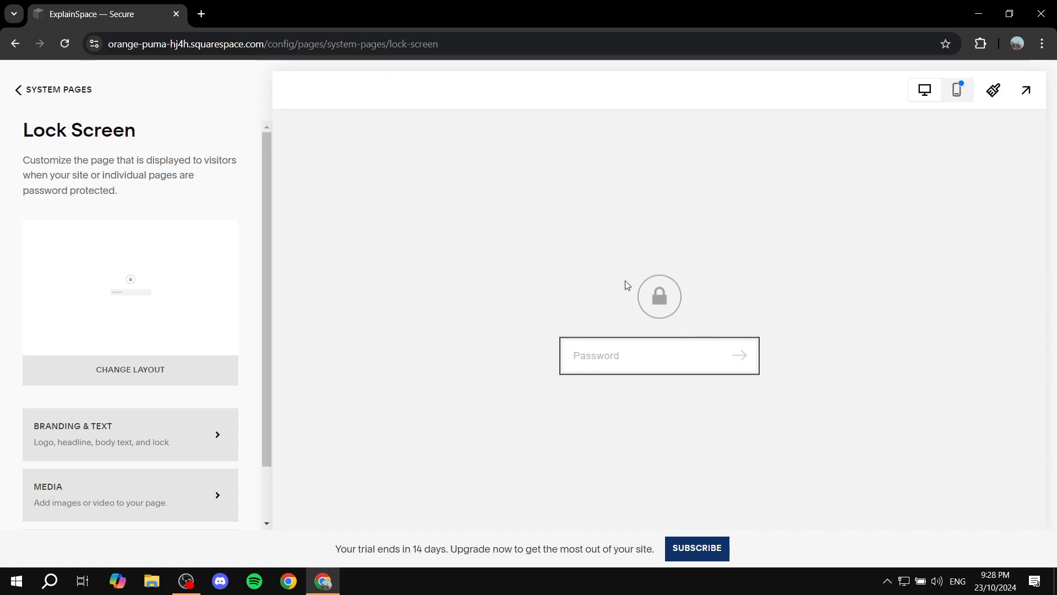
- Scroll the Lock Screen settings panel to see layout, branding, media and style options
scroll(down, 3)
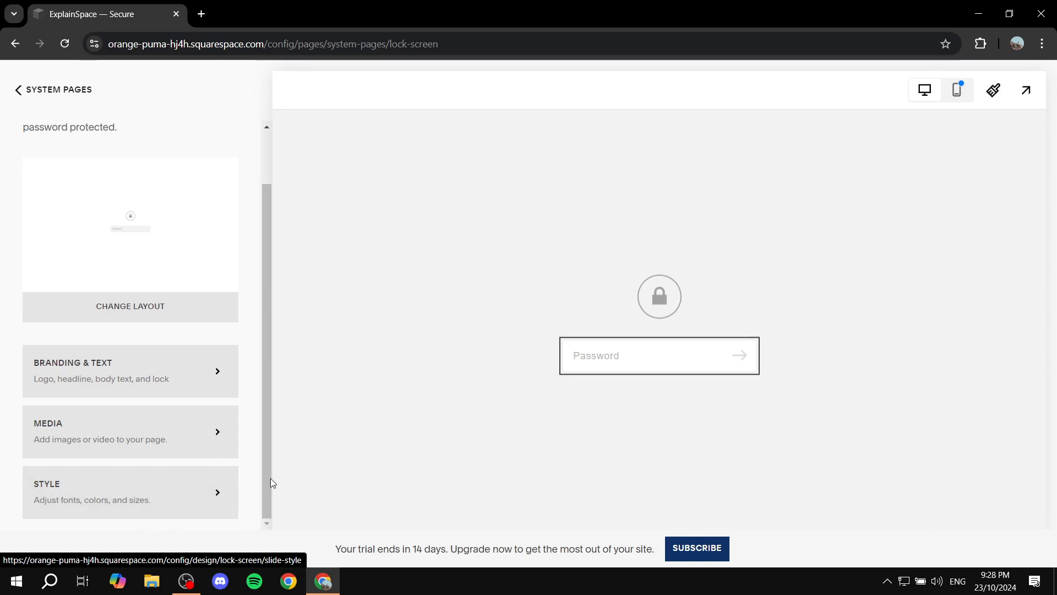
- Apply the Secure Area layout to the lock screen, save it and return to the settings list
click(130, 306)
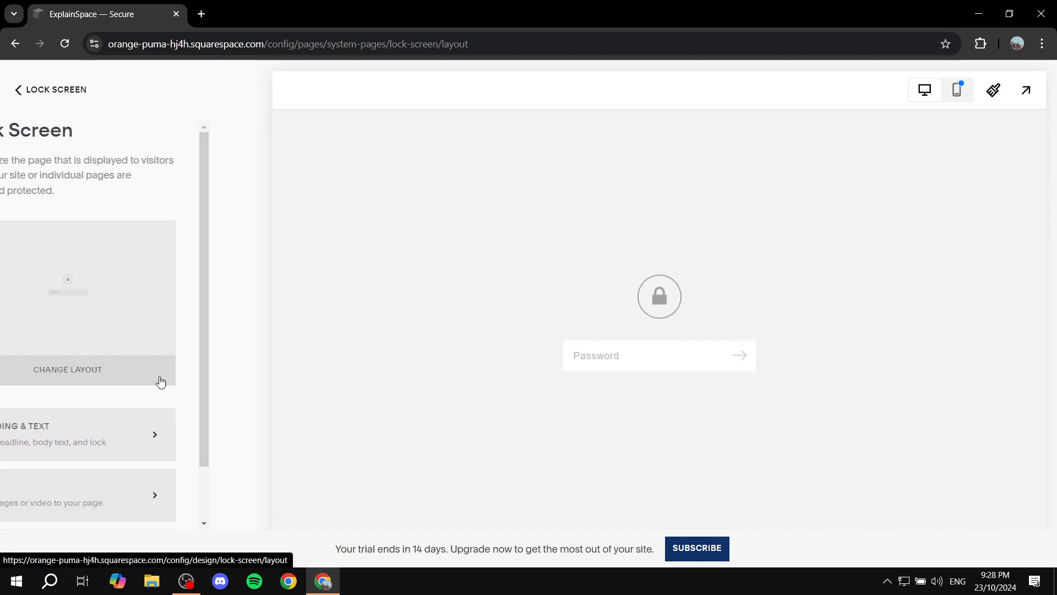
click(67, 369)
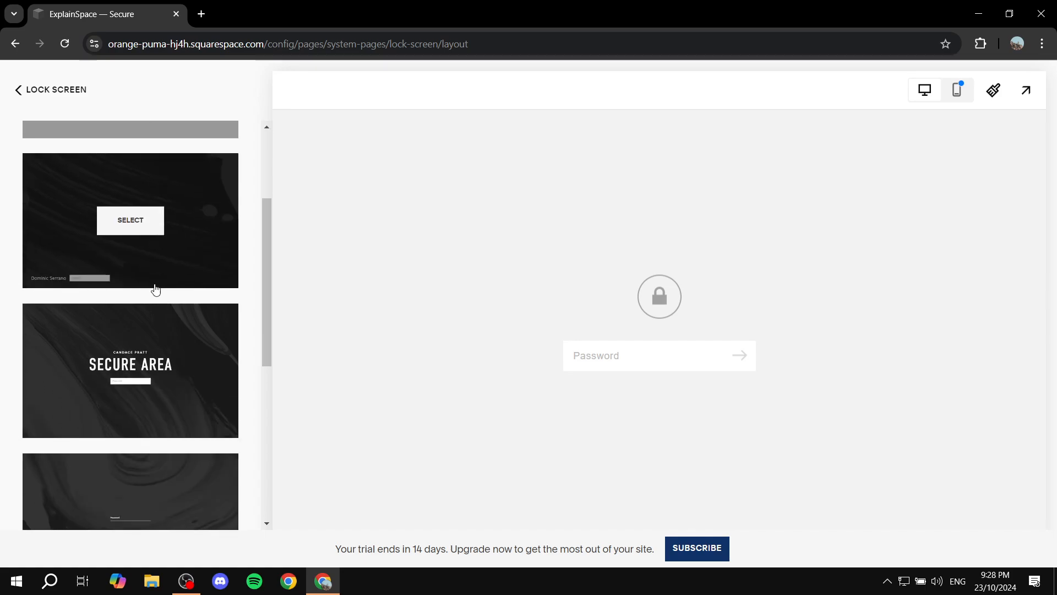
scroll(down, 3)
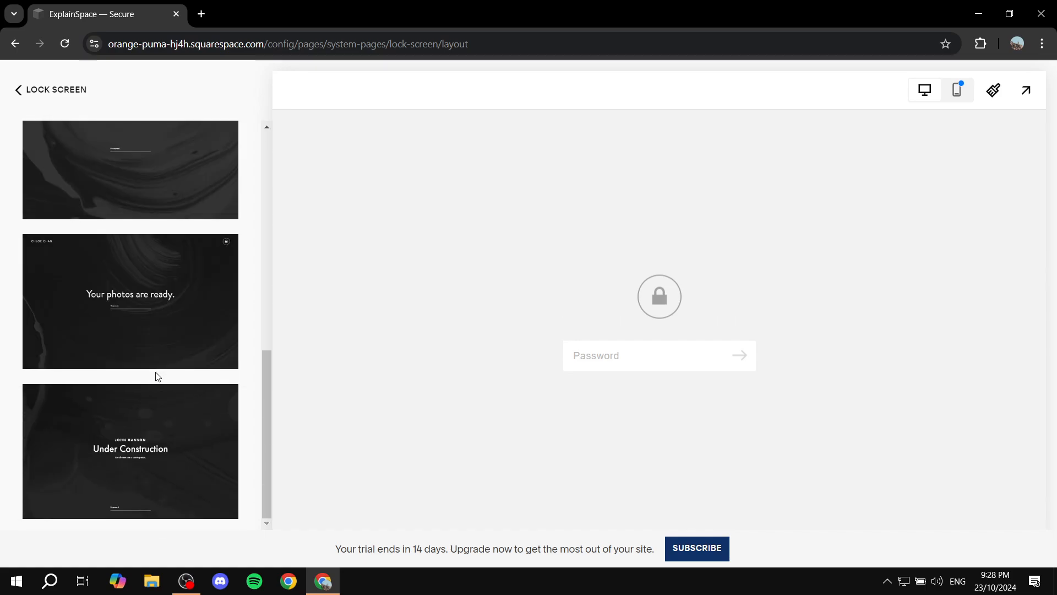
mouse_move(177, 404)
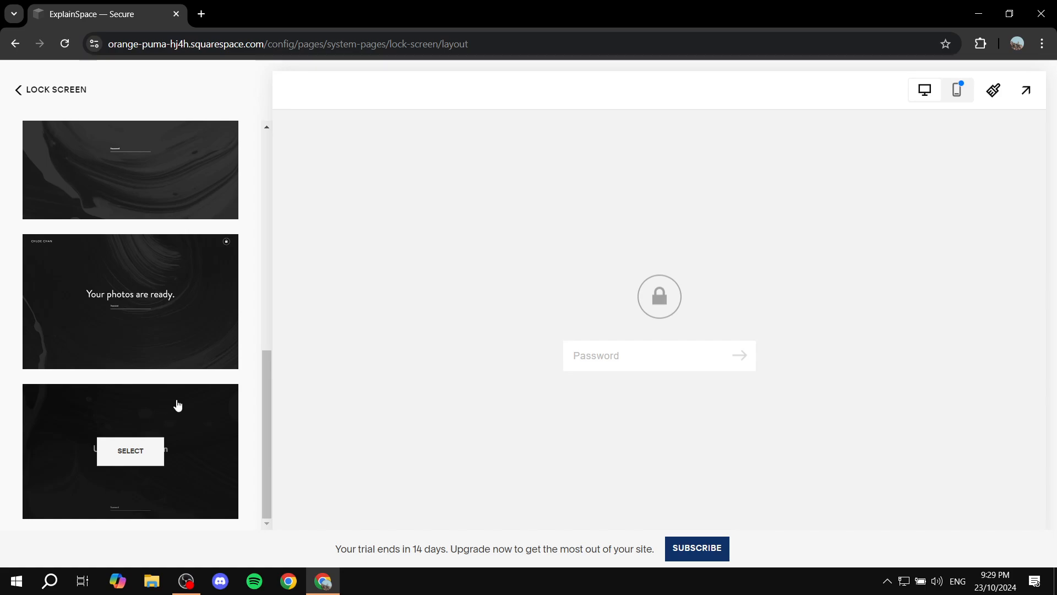
scroll(up, 3)
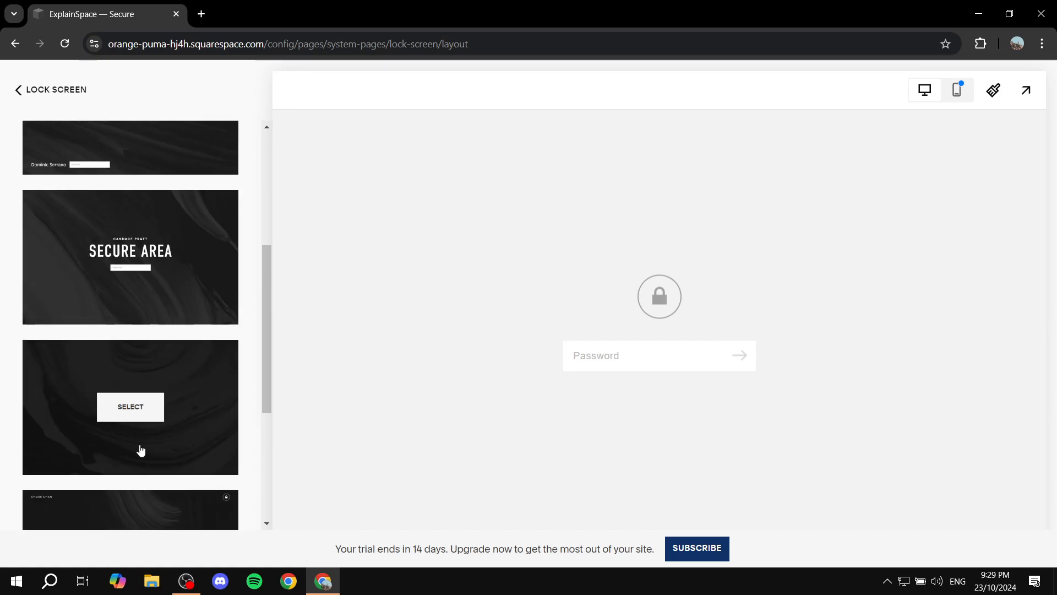
mouse_move(130, 256)
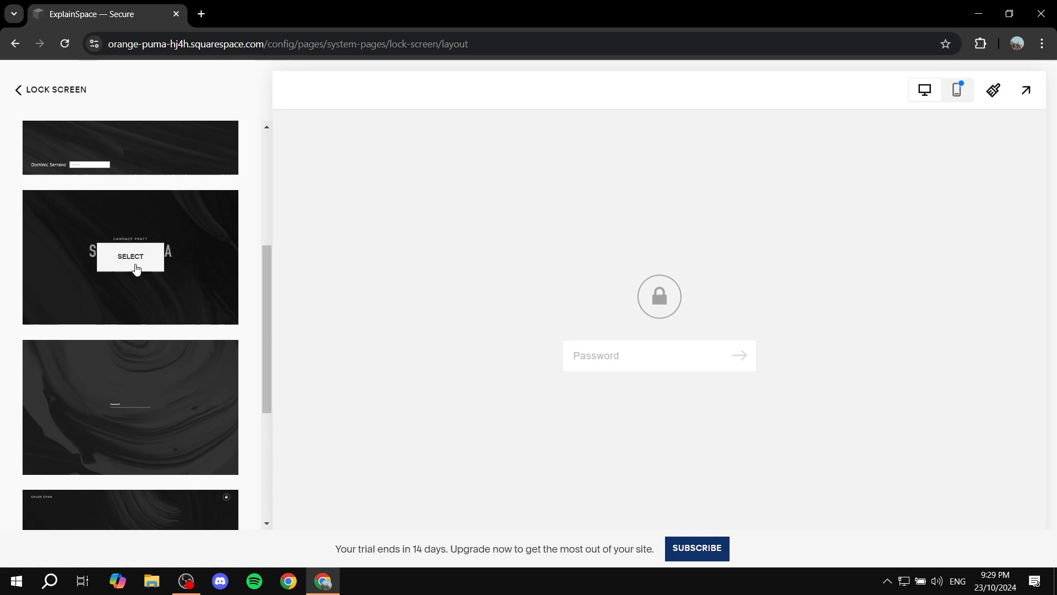
click(129, 256)
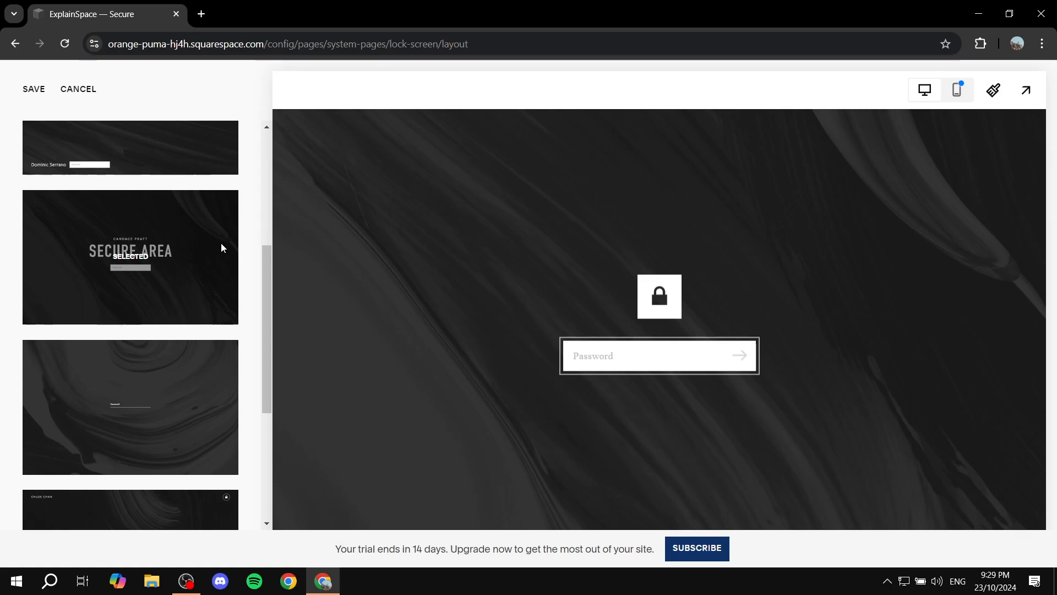
mouse_move(27, 113)
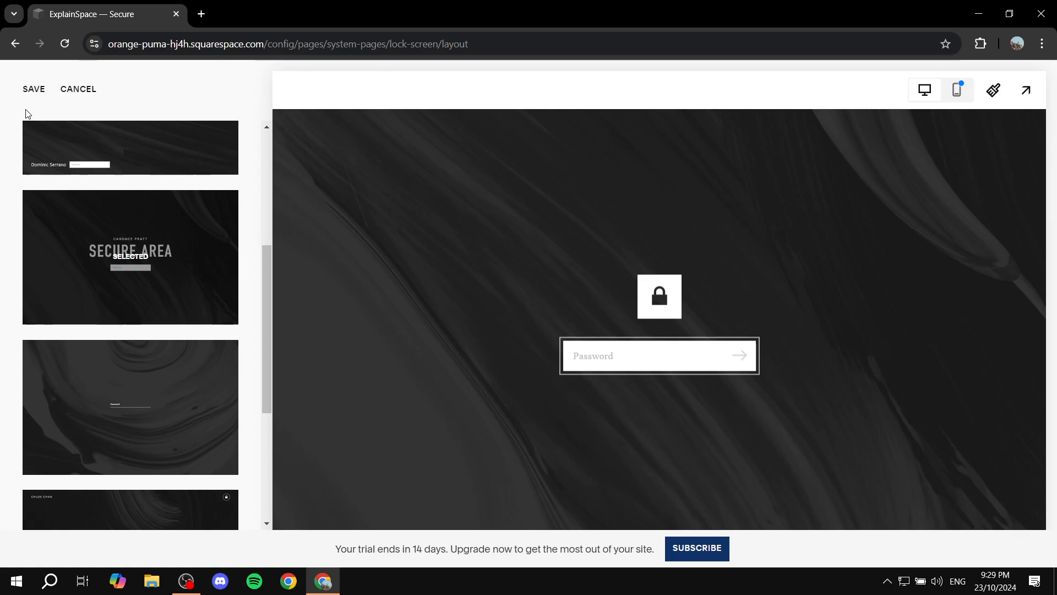
click(78, 89)
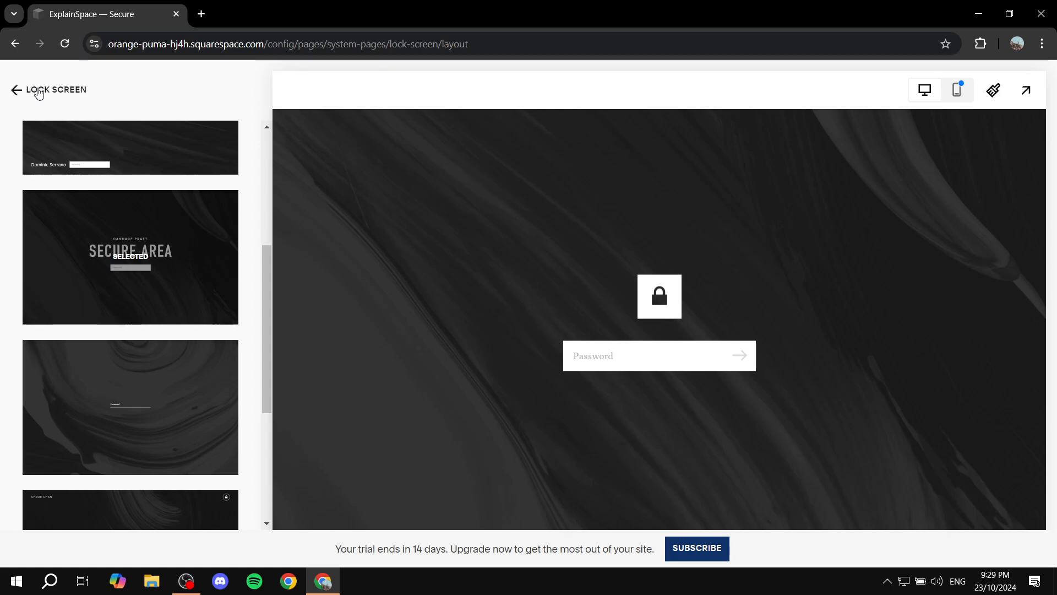
click(15, 89)
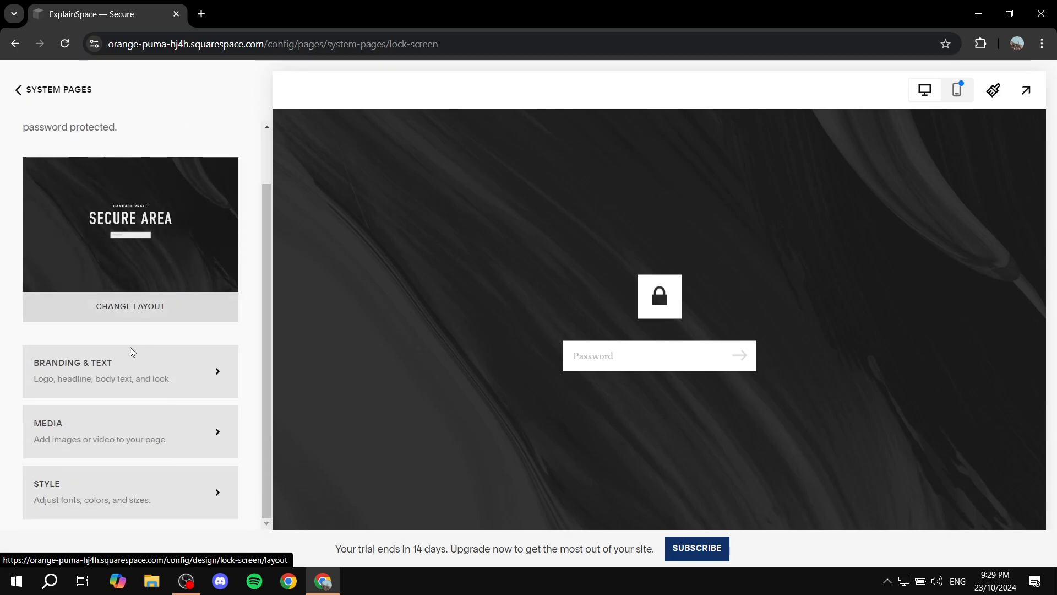
mouse_move(146, 370)
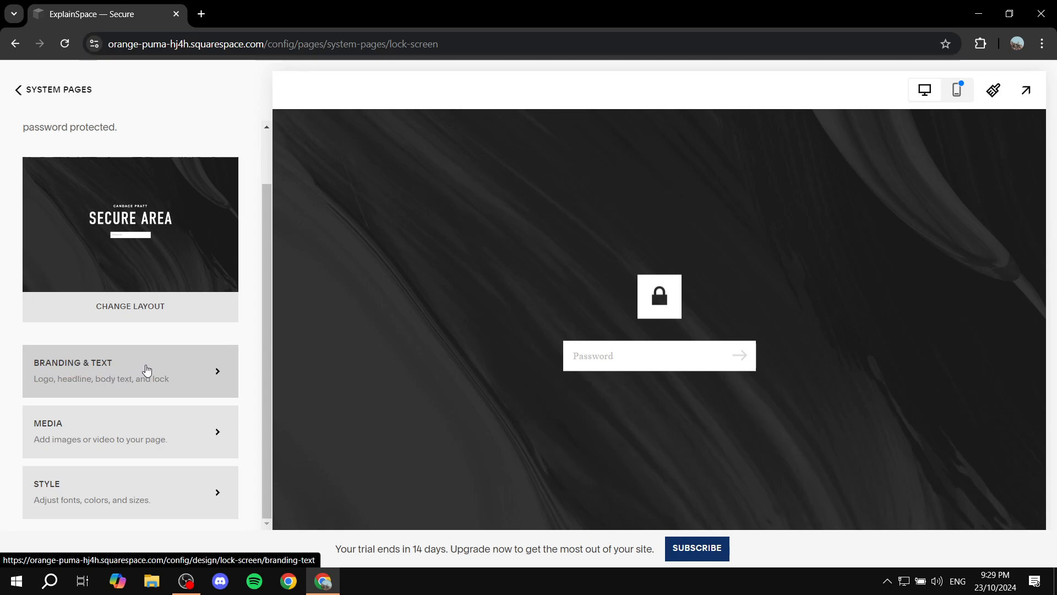
- Brand the lock screen with an uploaded Tutorial.png logo instead of text
click(130, 371)
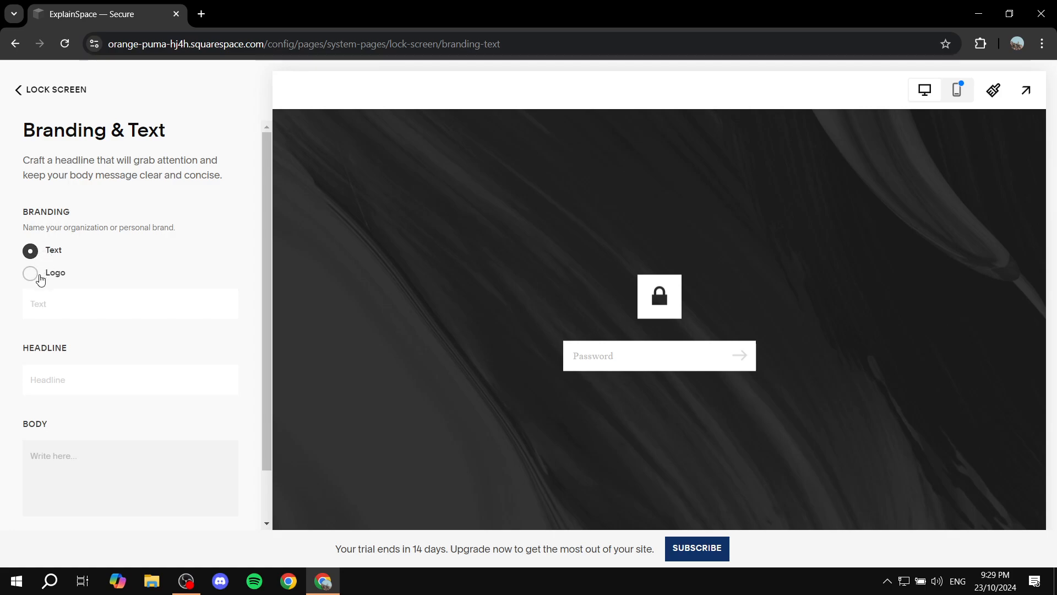
click(31, 273)
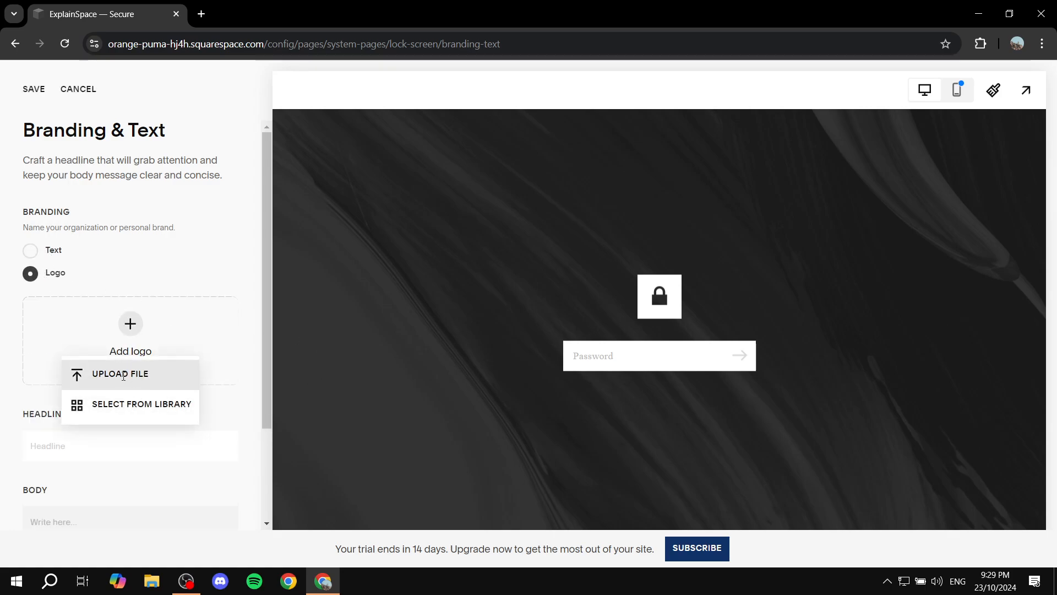
click(120, 373)
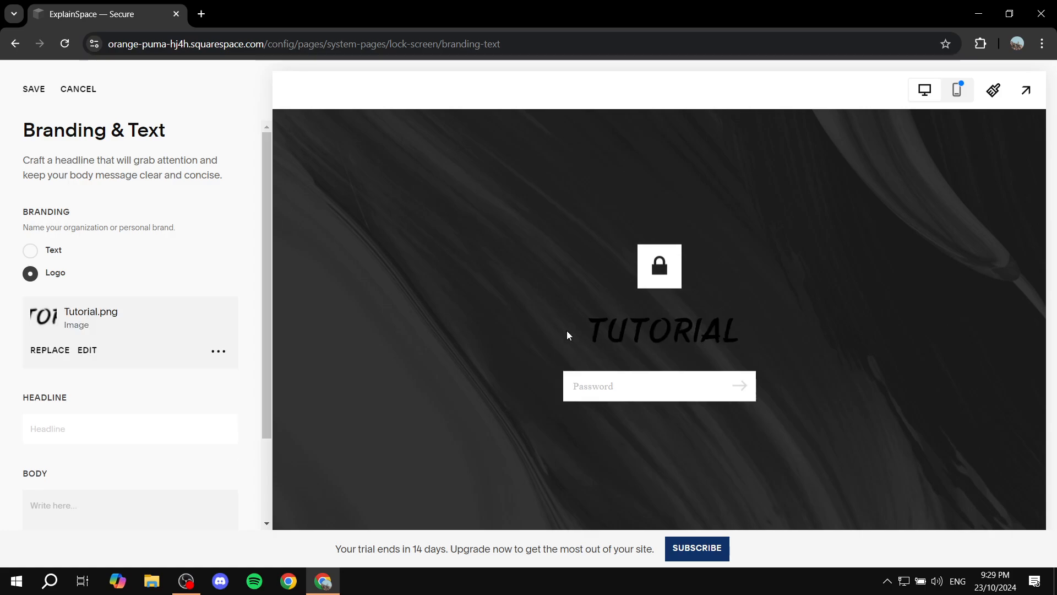
- Enter the headline UnderConstruction and split it into 'Under Construction'
scroll(down, 3)
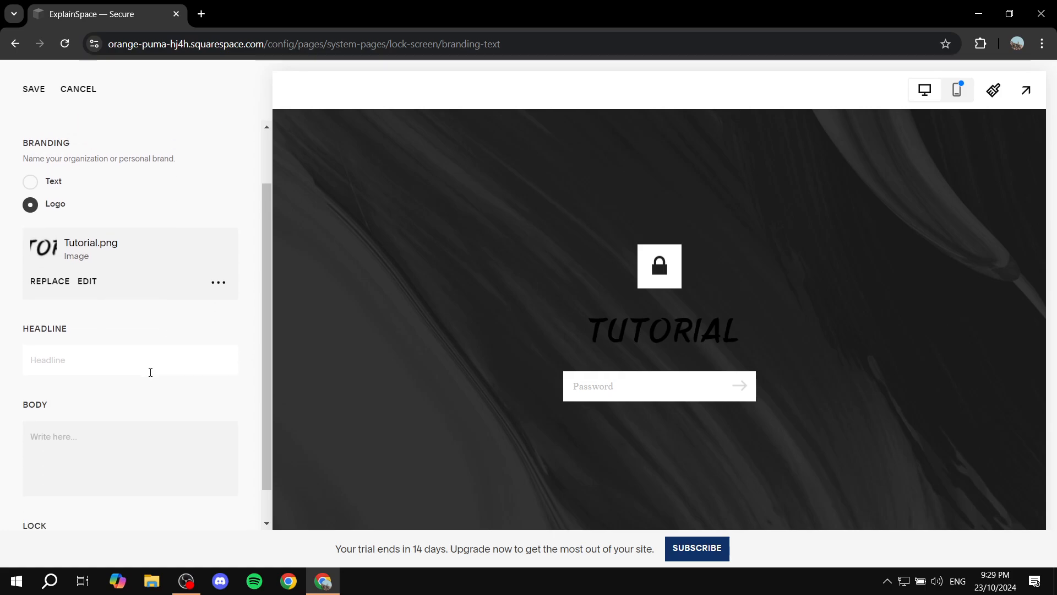
text(Un)
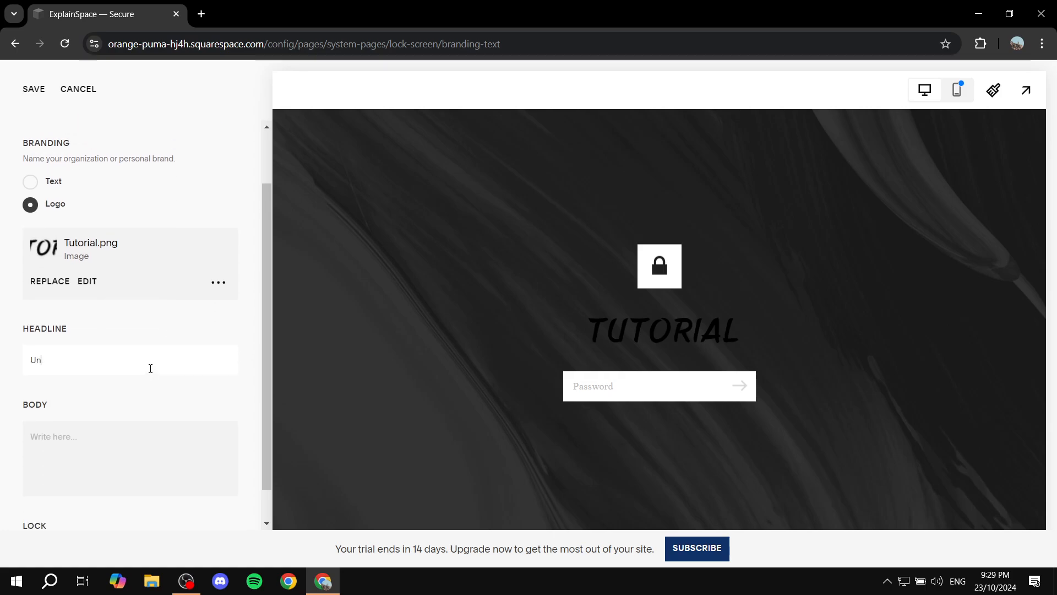
text(derConst)
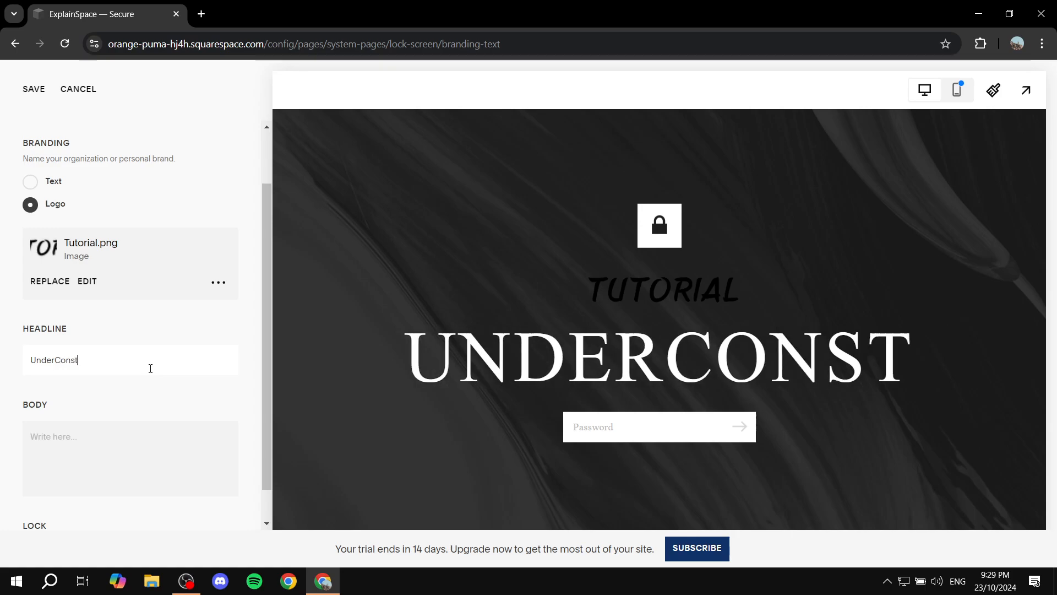
text(ruction)
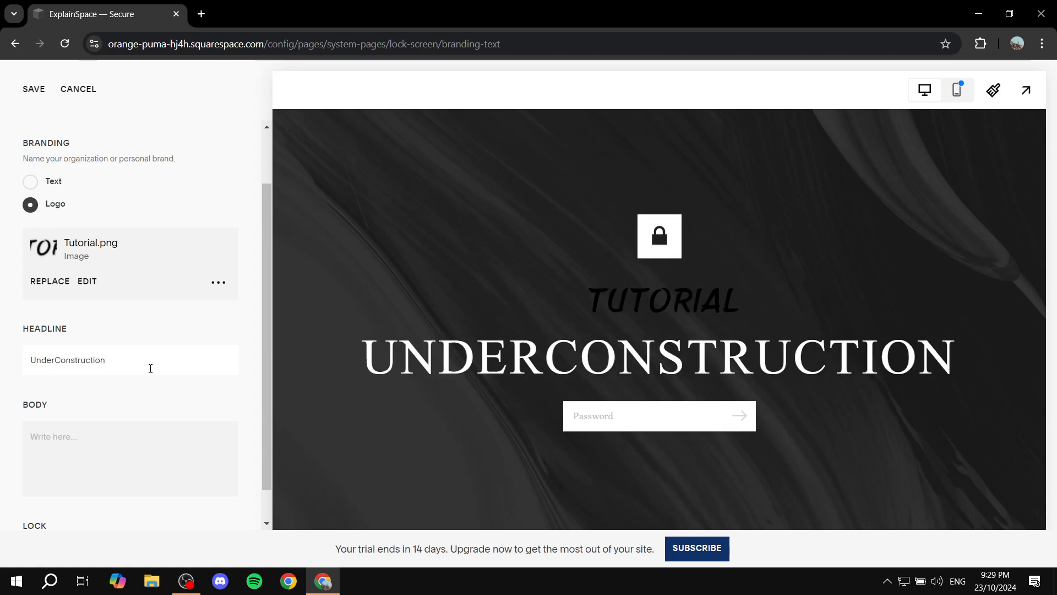
click(59, 359)
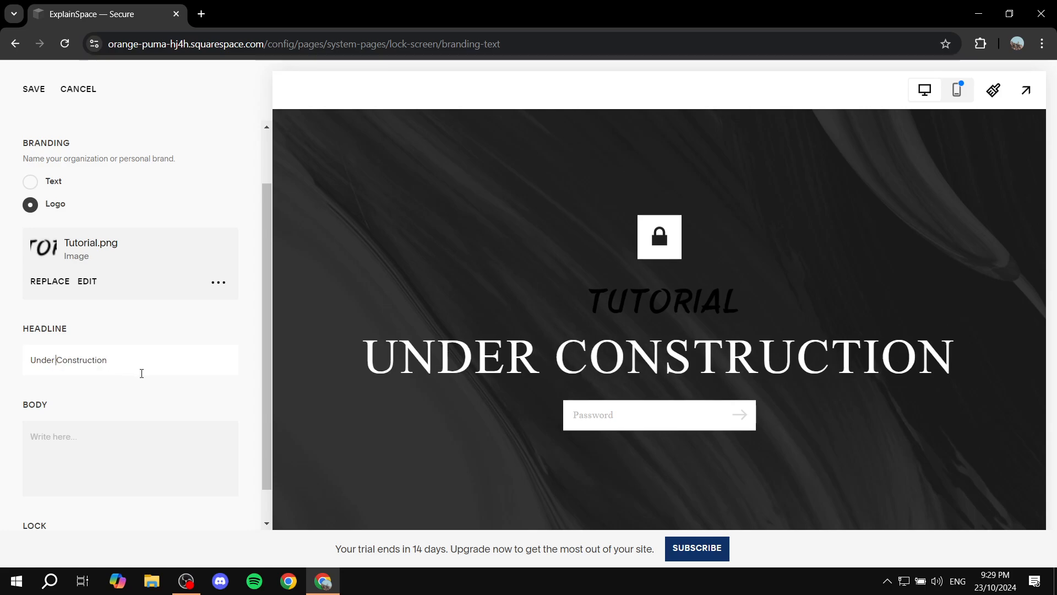
mouse_move(801, 392)
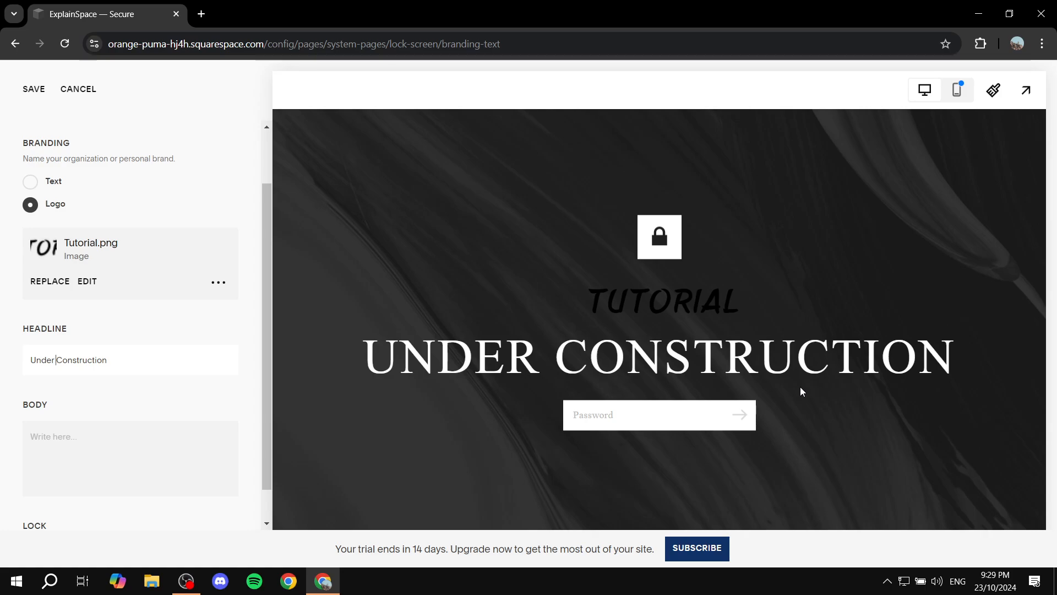
- Enter body text 'See you in 2025!', untick Display Lock Icon, and save the branding
click(130, 458)
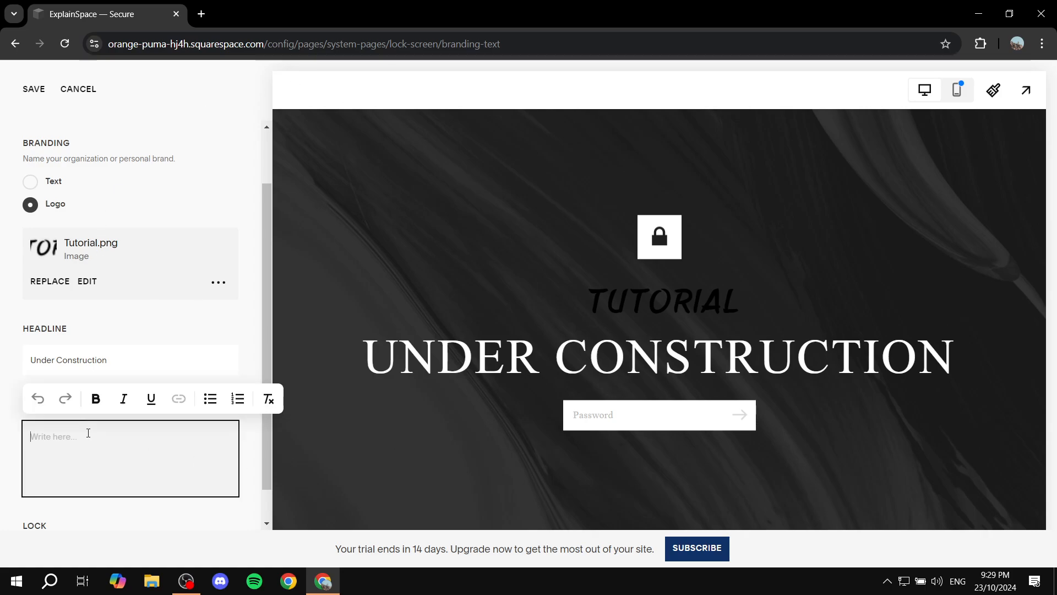
text(s)
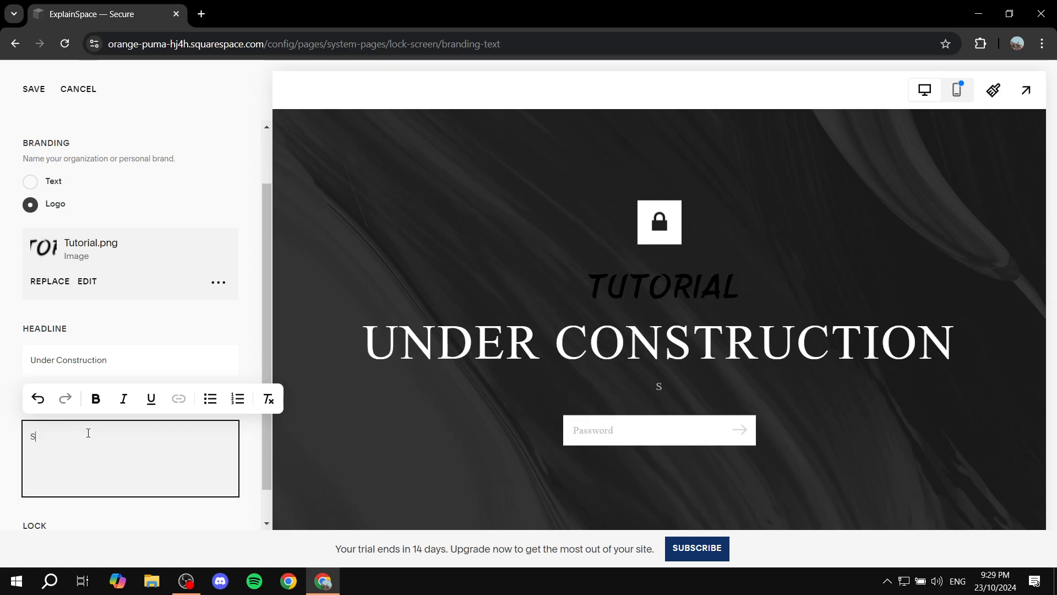
text(ee you in 20)
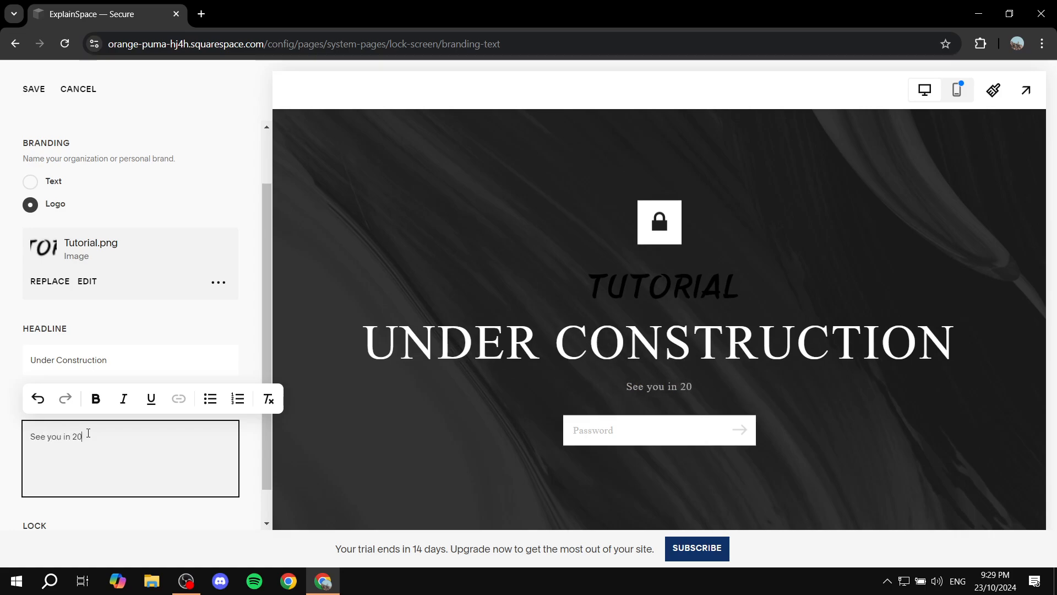
text(25!)
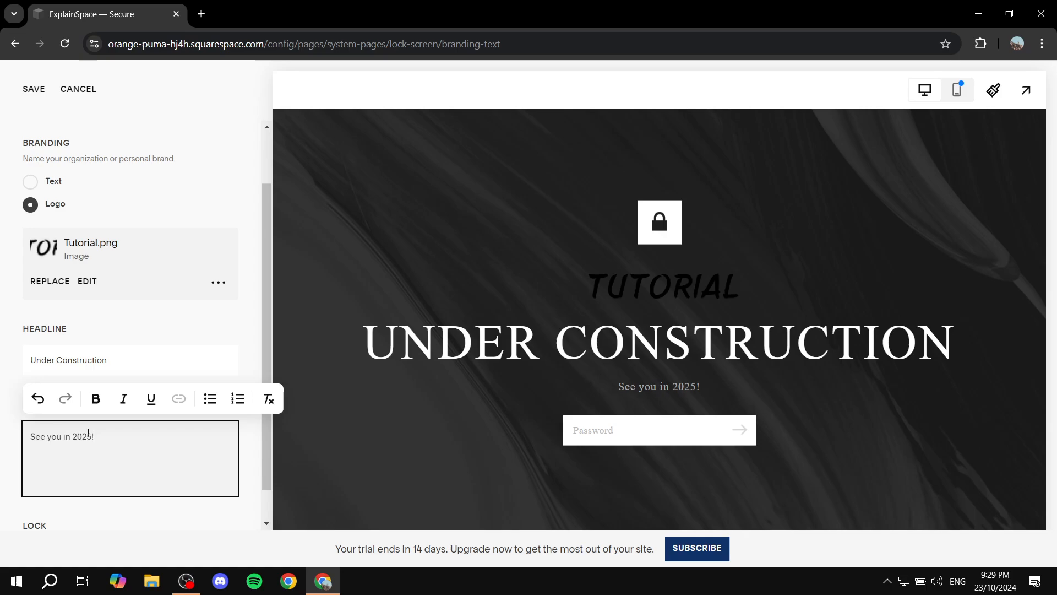
scroll(down, 3)
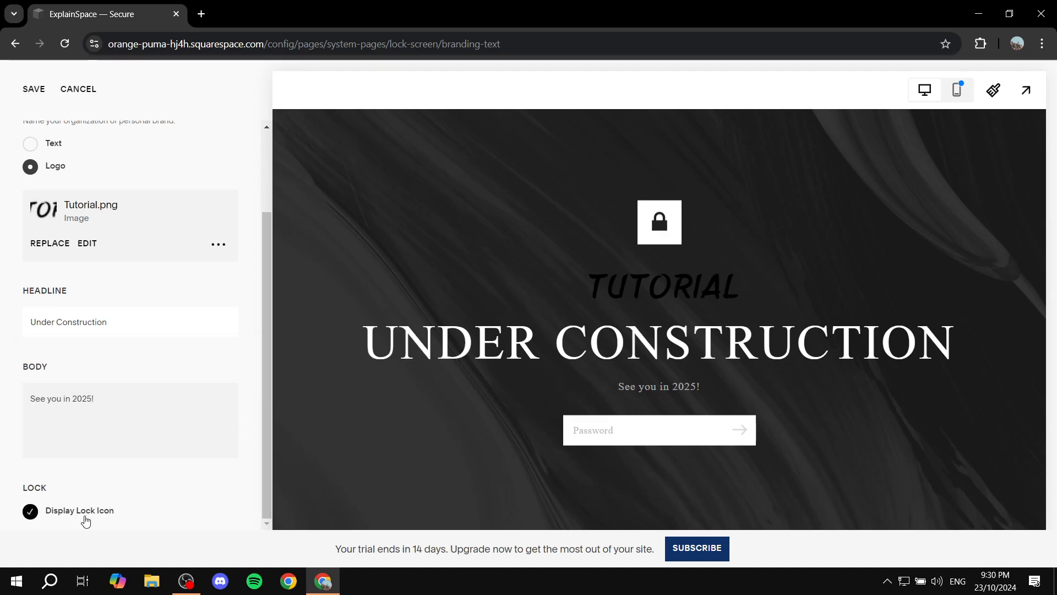
click(29, 511)
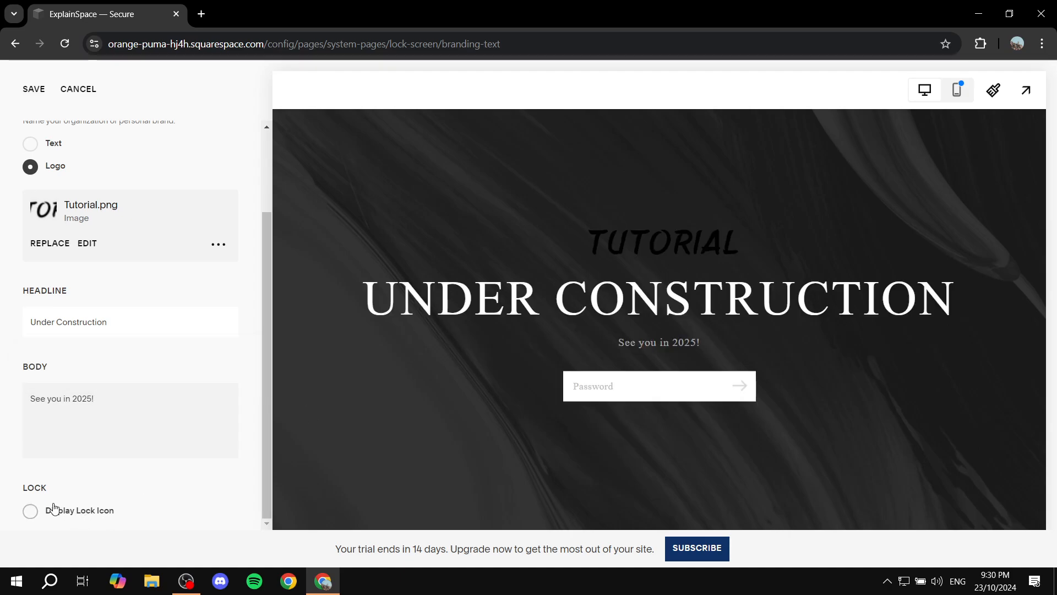
scroll(up, 3)
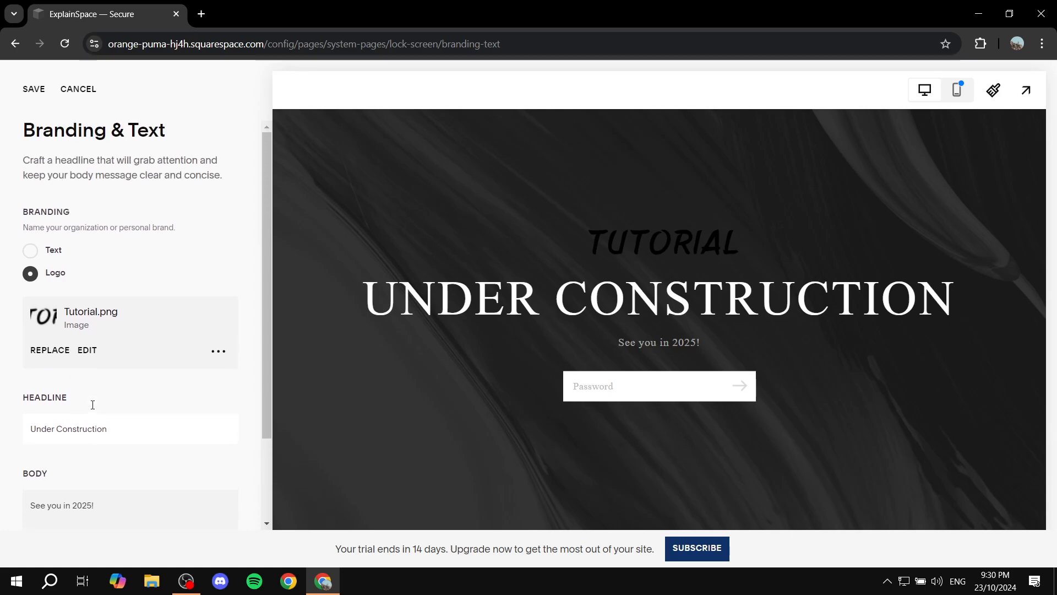
click(33, 88)
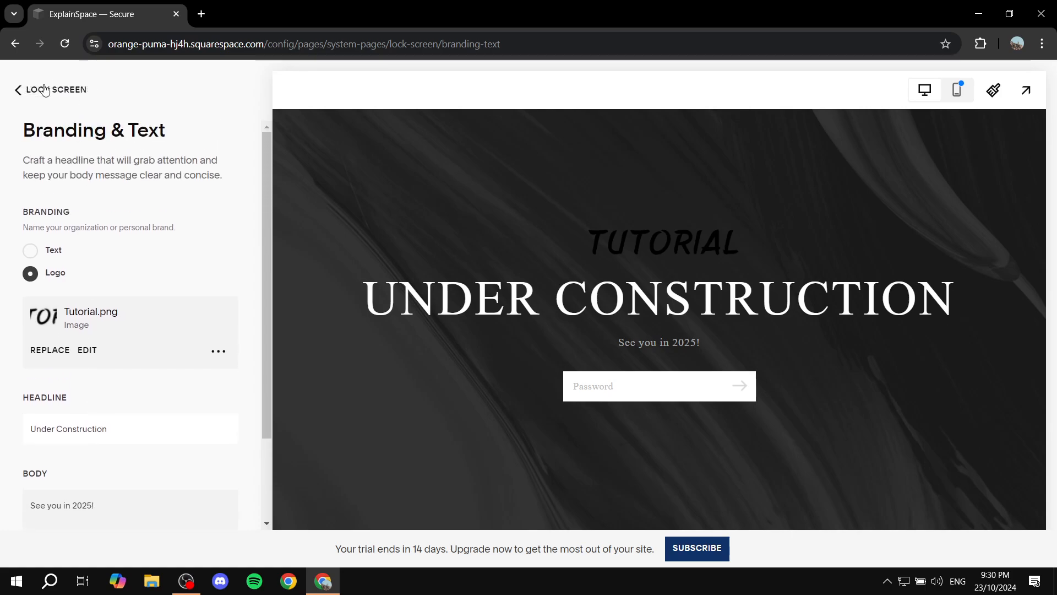
- Check the Media Images and Video tabs, add nothing, save and go back
click(19, 90)
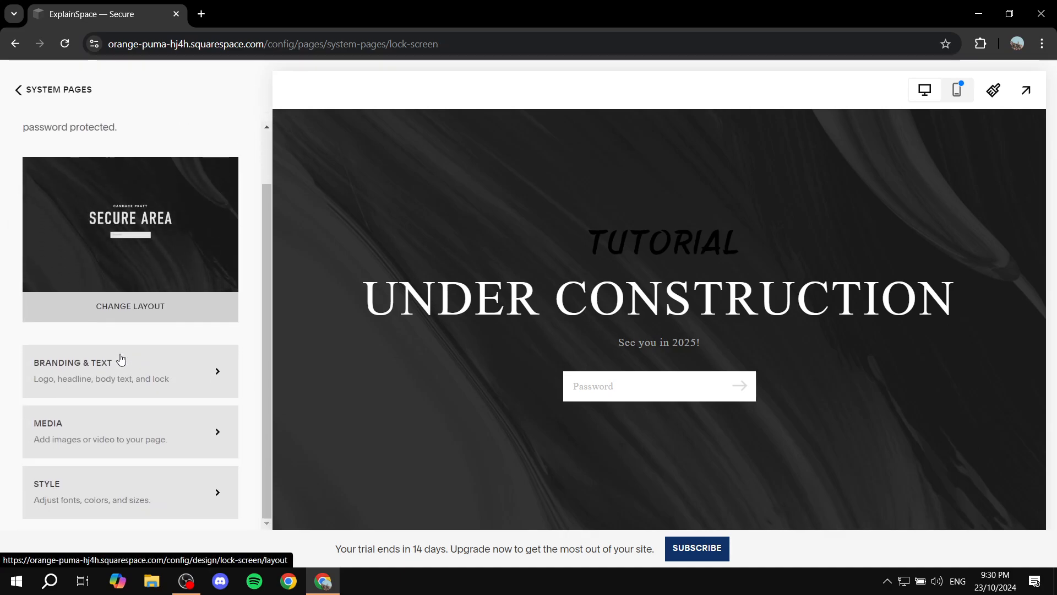
mouse_move(208, 449)
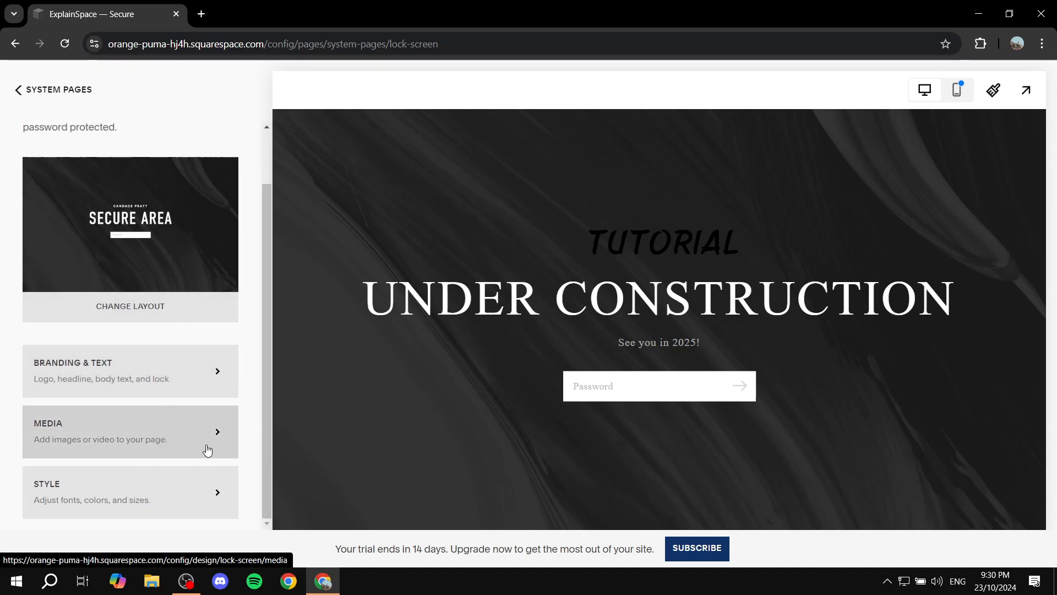
click(130, 431)
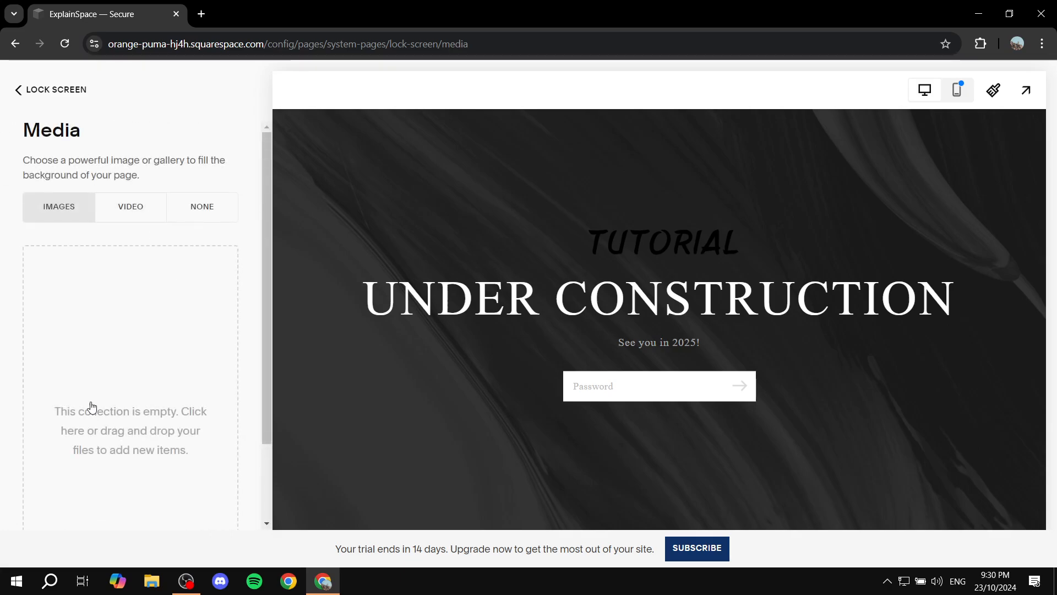
click(131, 206)
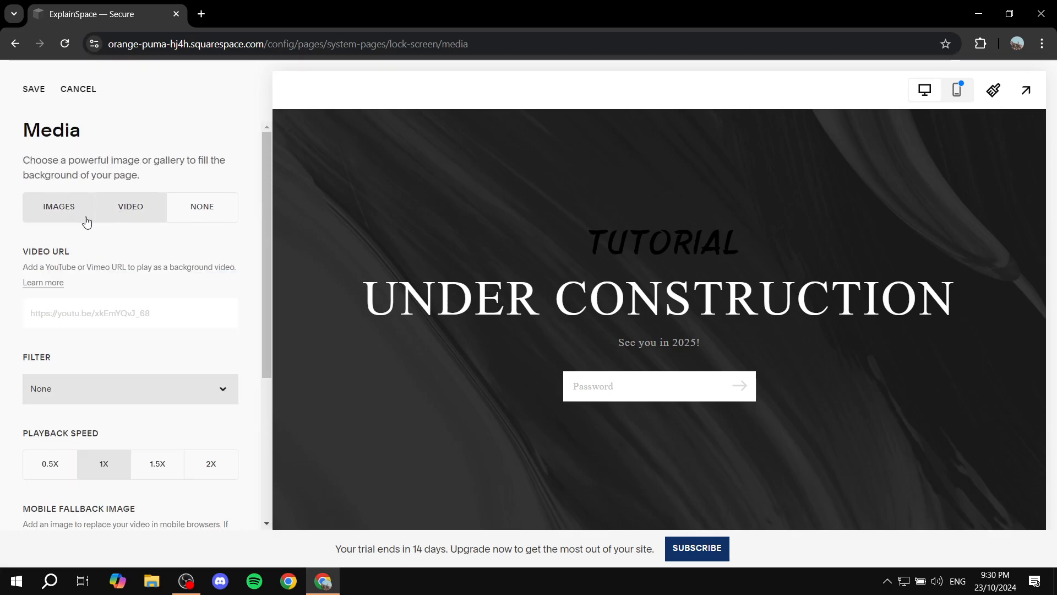
click(59, 206)
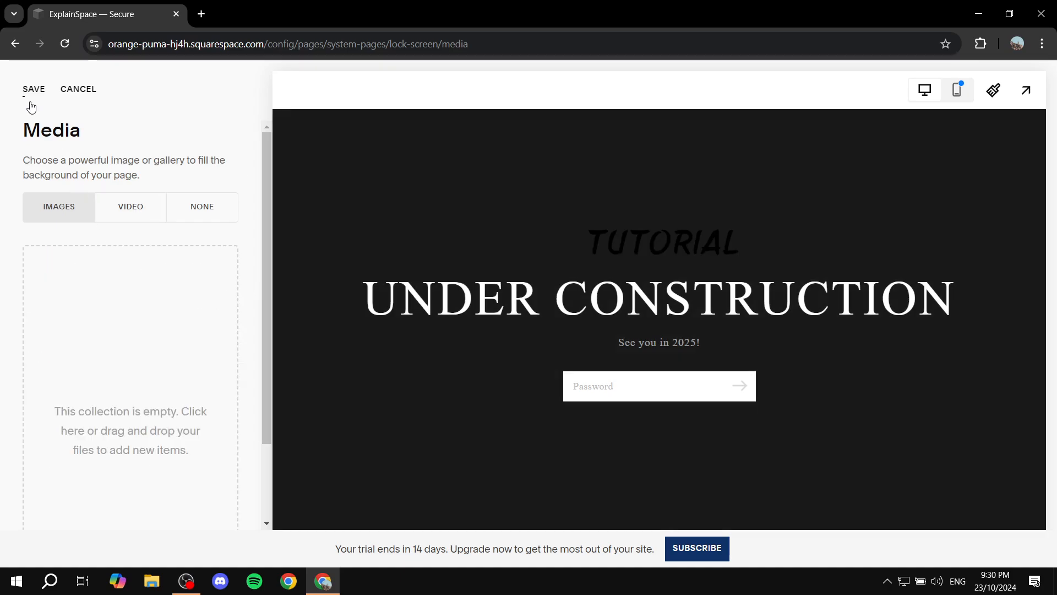
click(34, 88)
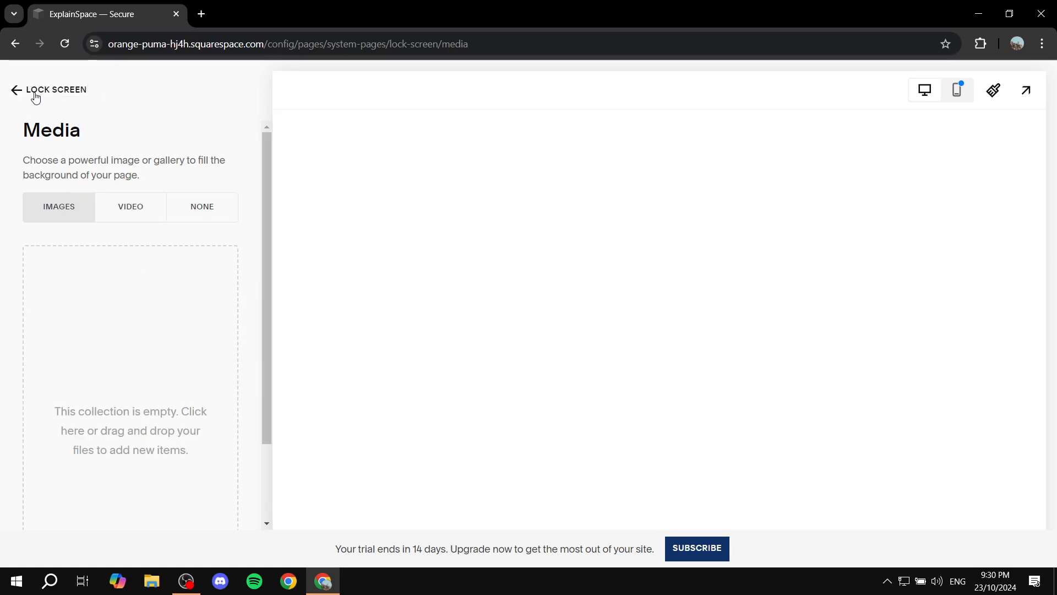
click(16, 89)
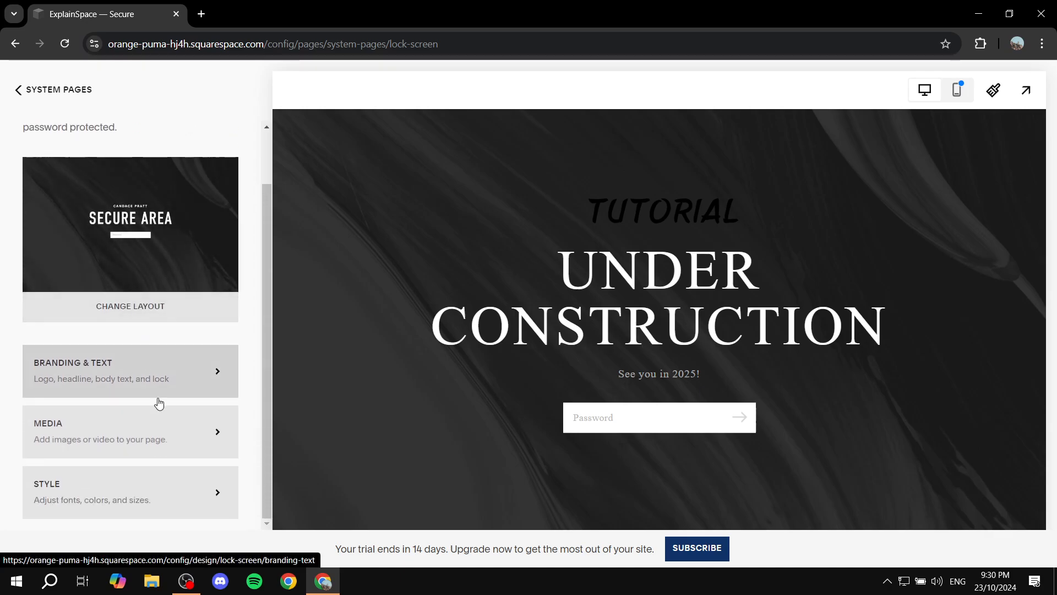
- Browse the Style options including the headline colour picker, keep them unchanged, save and leave
click(130, 491)
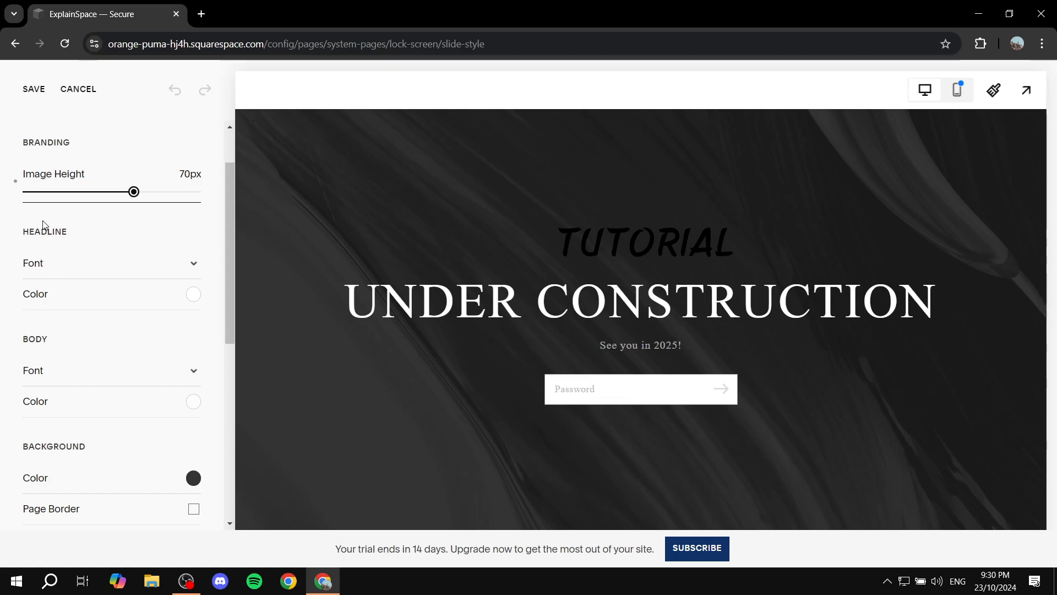
double_click(46, 142)
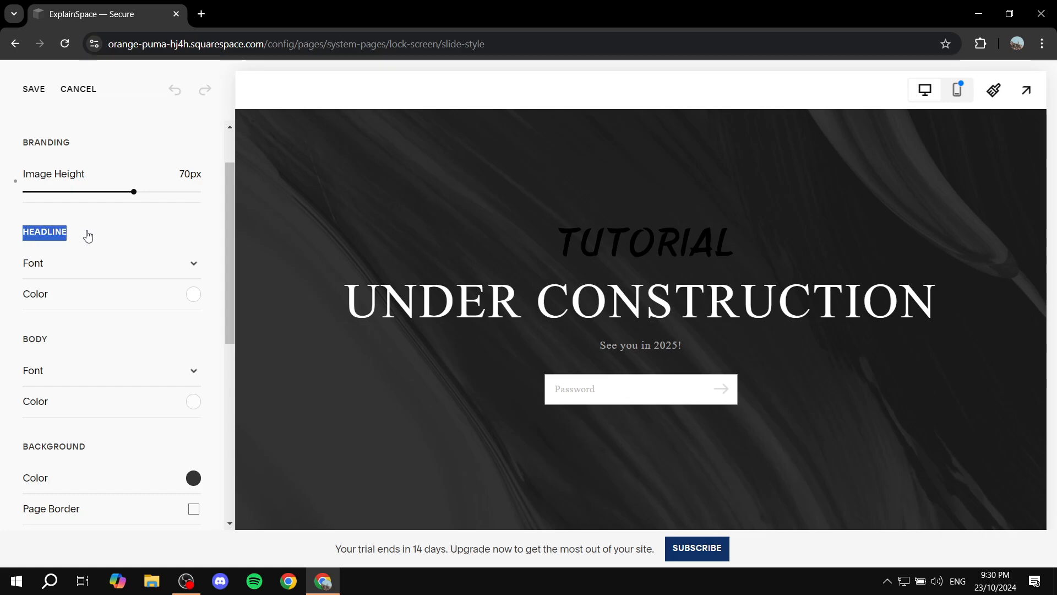
click(111, 263)
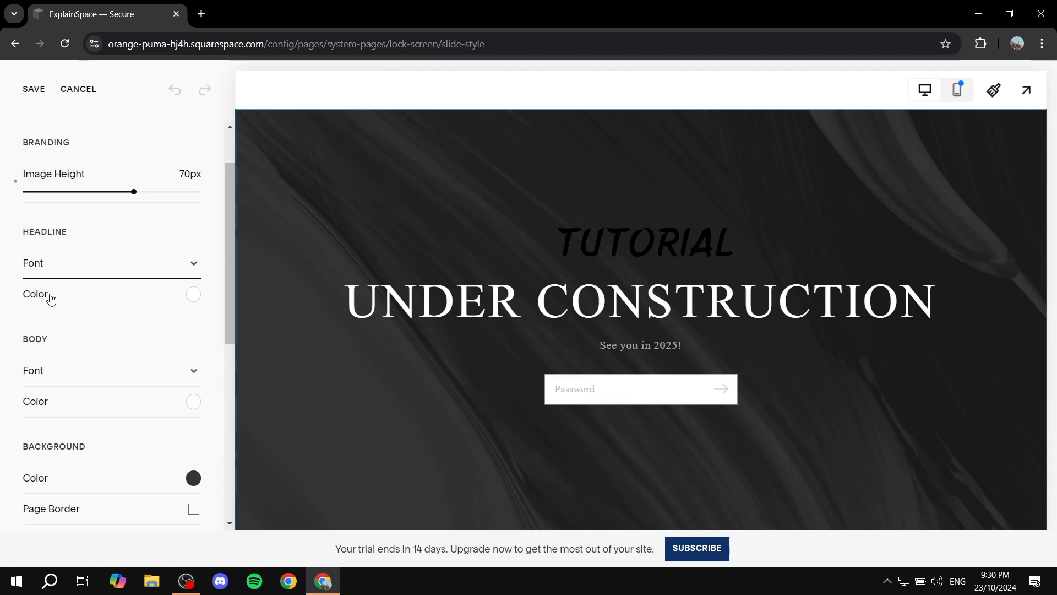
click(193, 295)
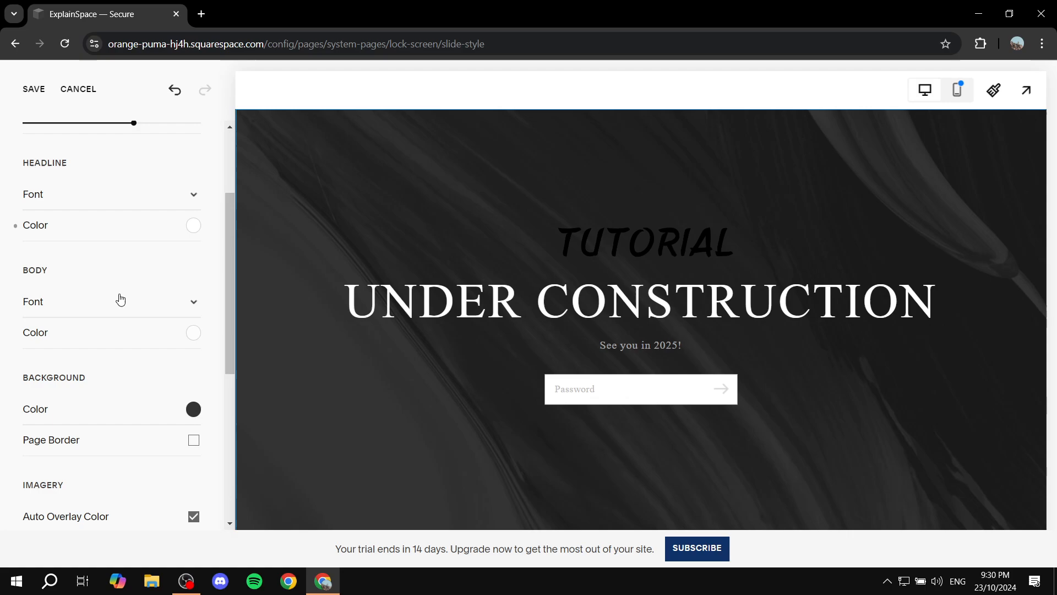
scroll(down, 3)
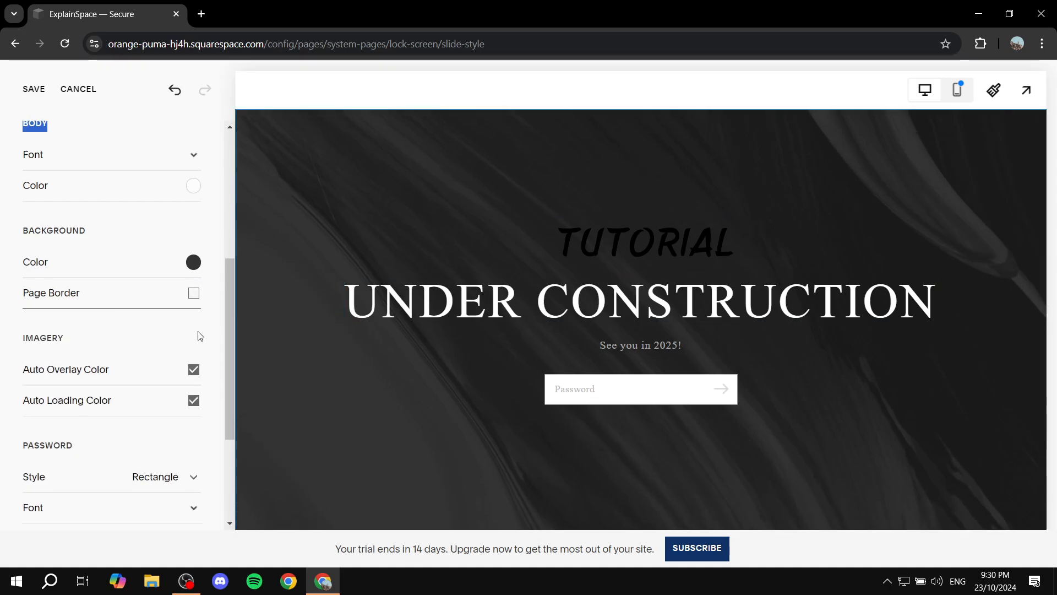
scroll(down, 3)
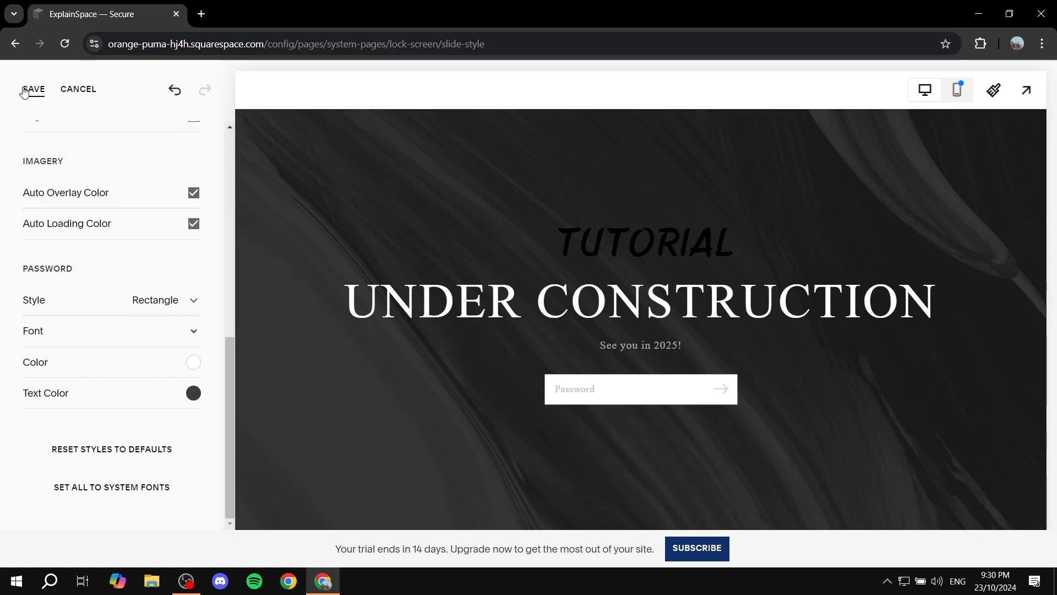
mouse_move(37, 93)
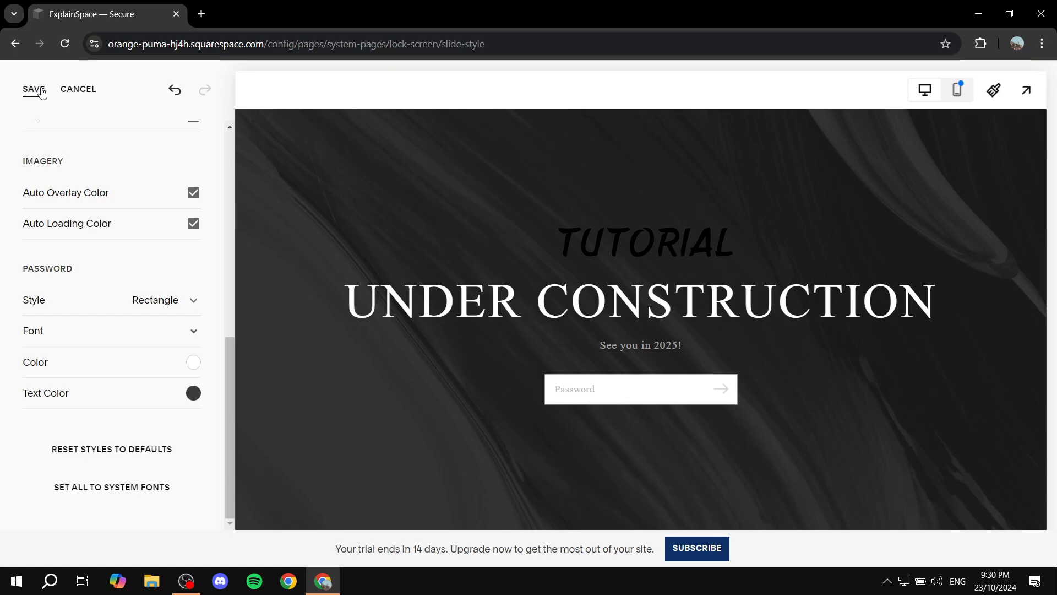
mouse_move(473, 262)
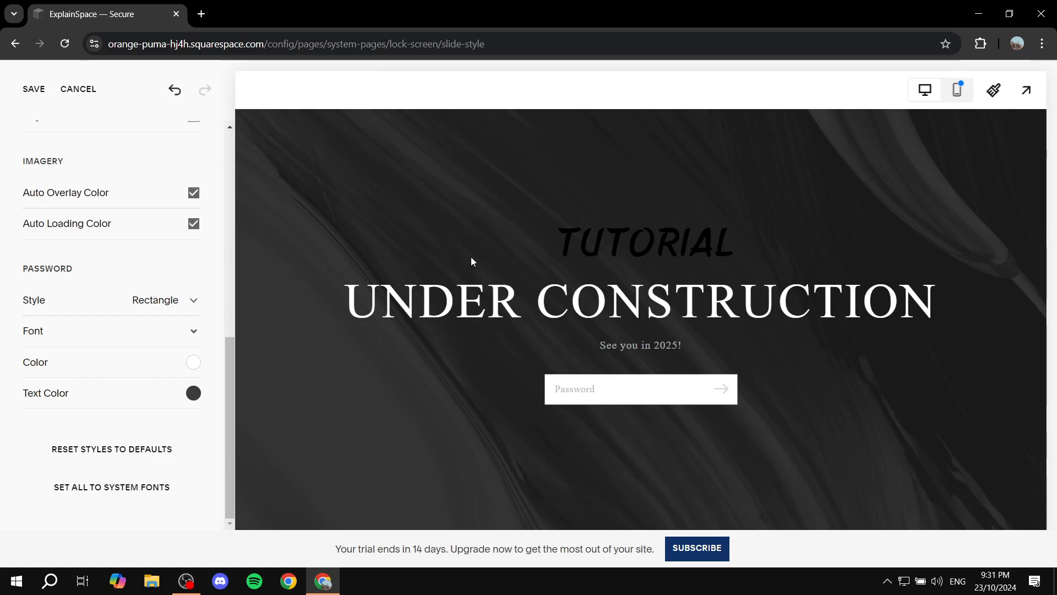
mouse_move(160, 107)
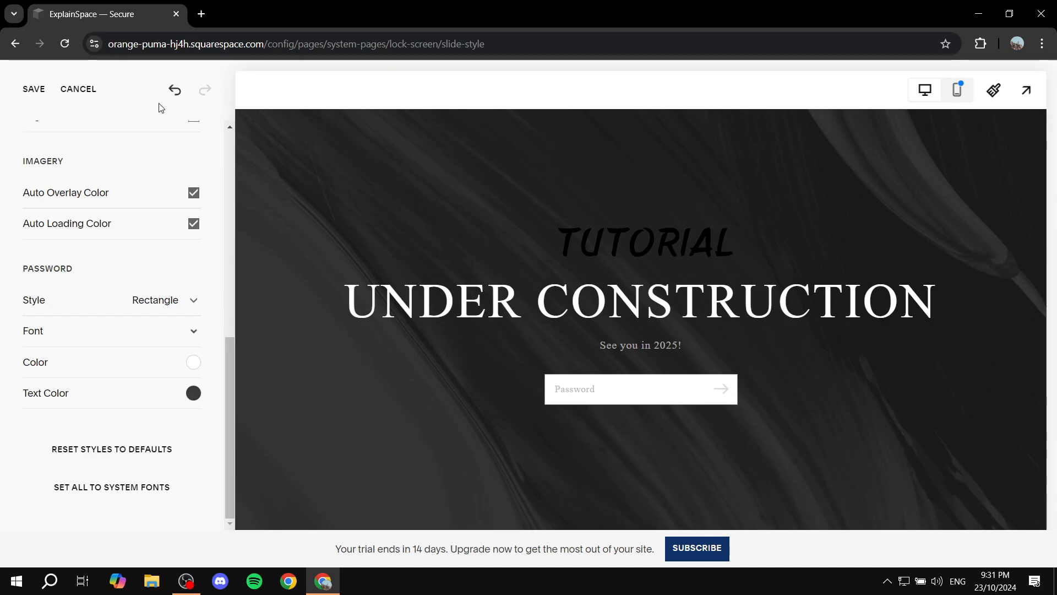
click(77, 88)
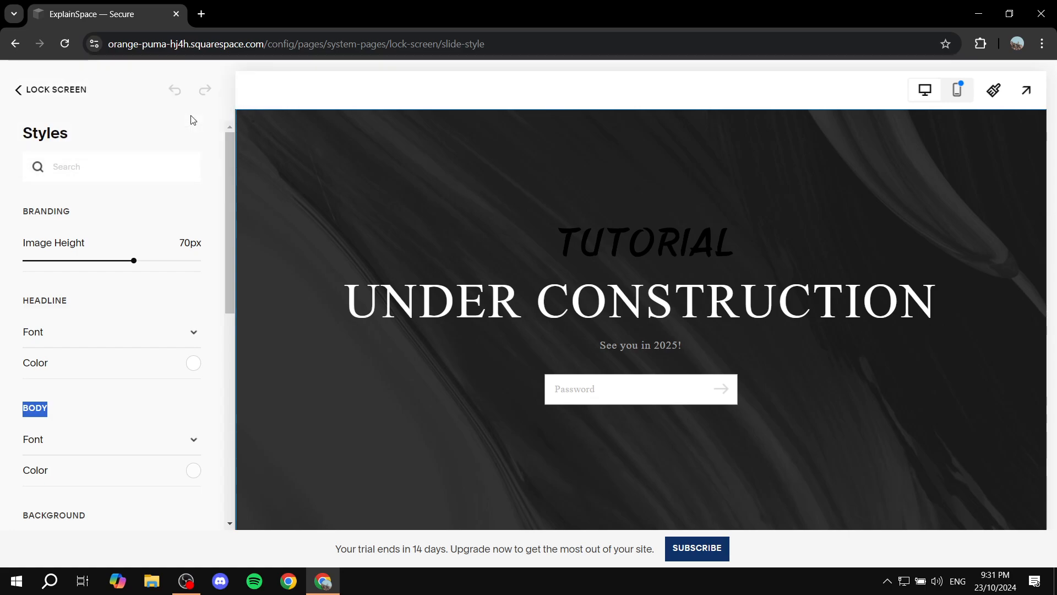
click(18, 89)
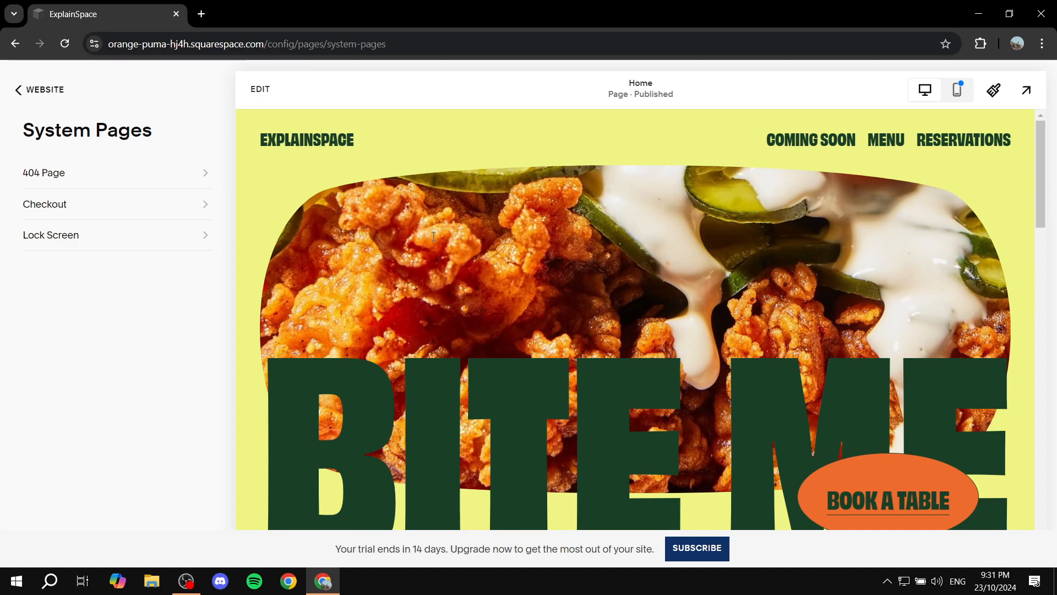
mouse_move(154, 117)
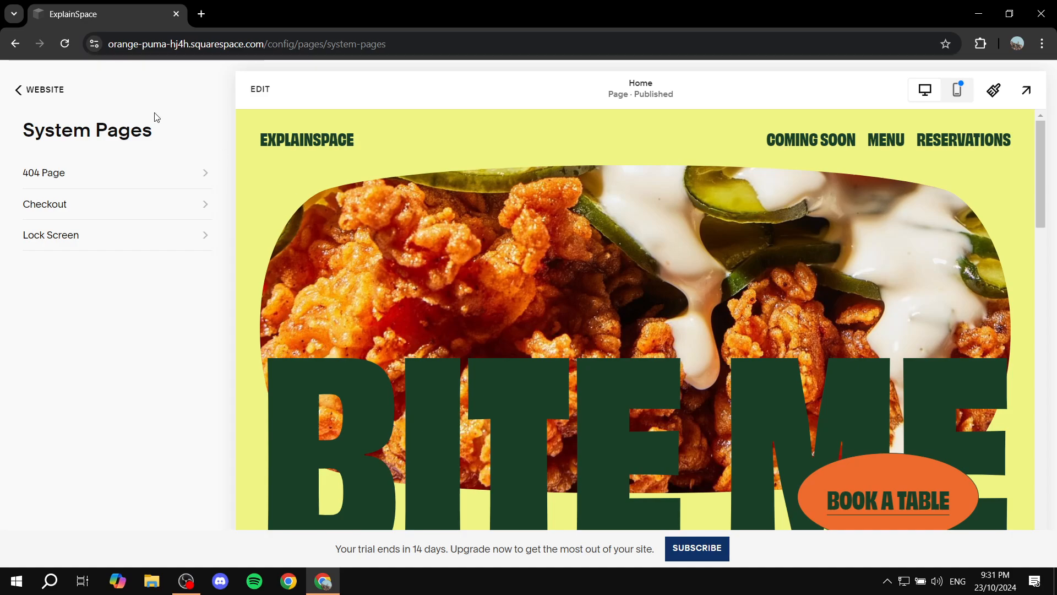
- In Settings > Website > Site Availability, select Password Protected
click(44, 89)
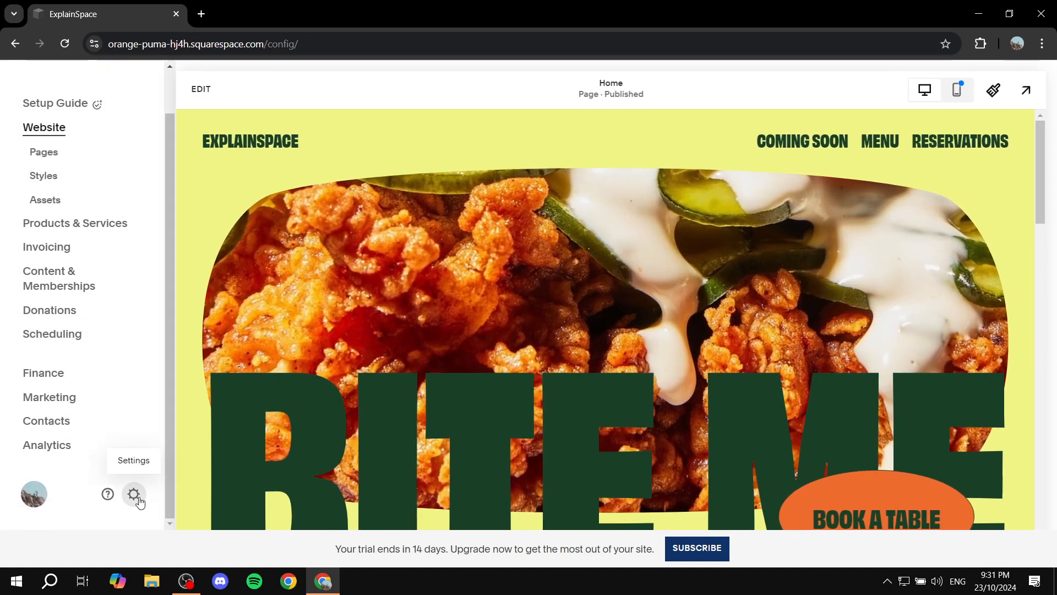
click(133, 494)
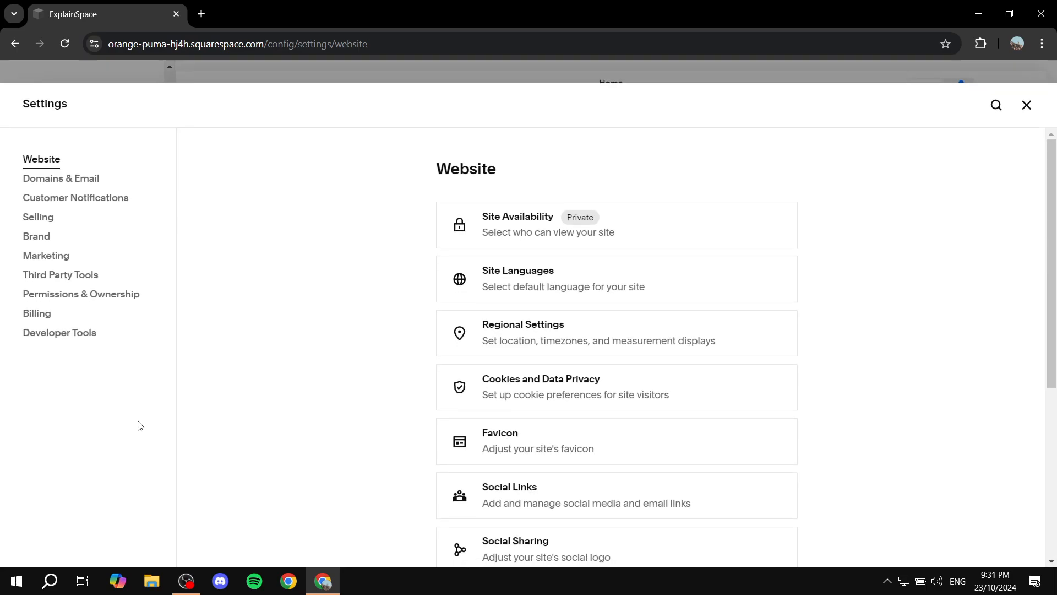
mouse_move(510, 139)
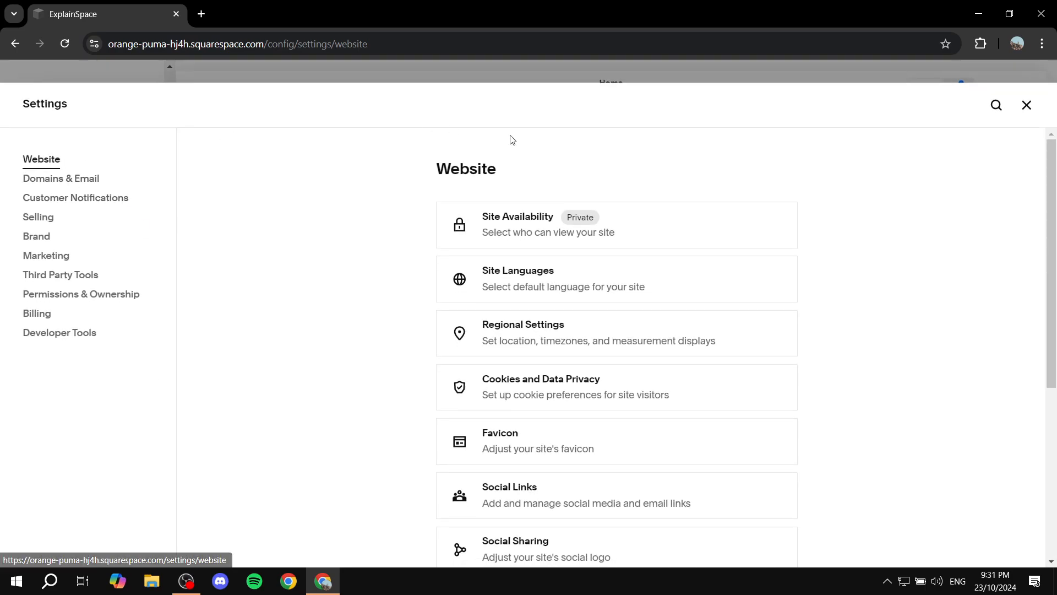
click(546, 225)
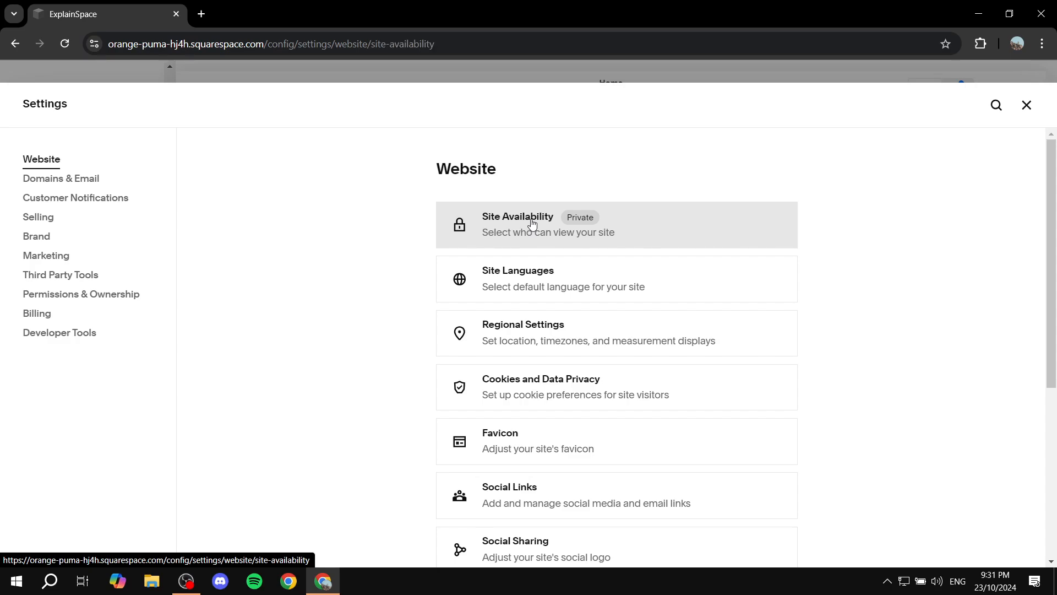
click(517, 225)
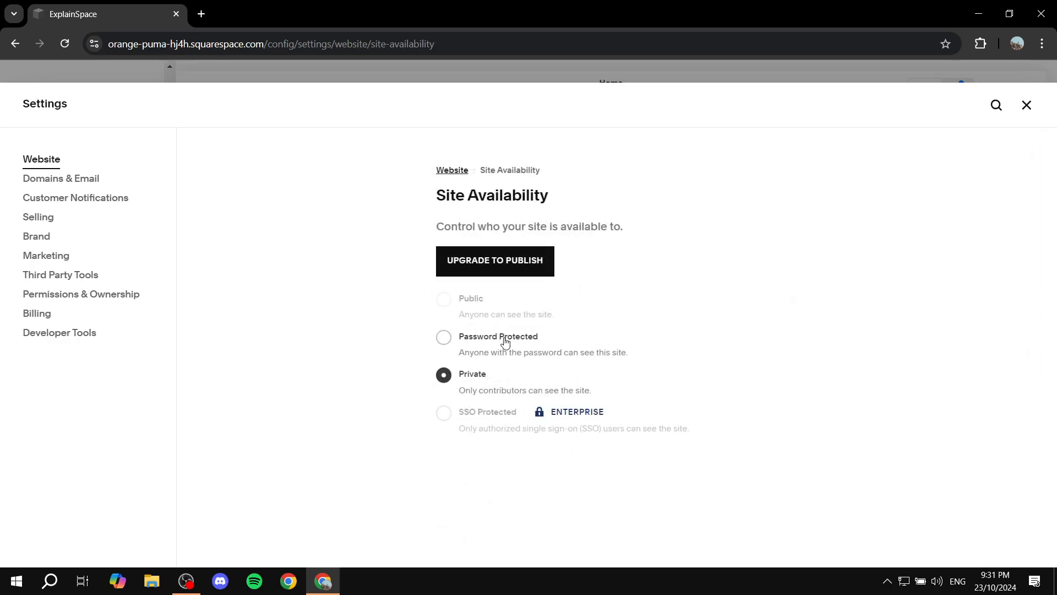
click(444, 337)
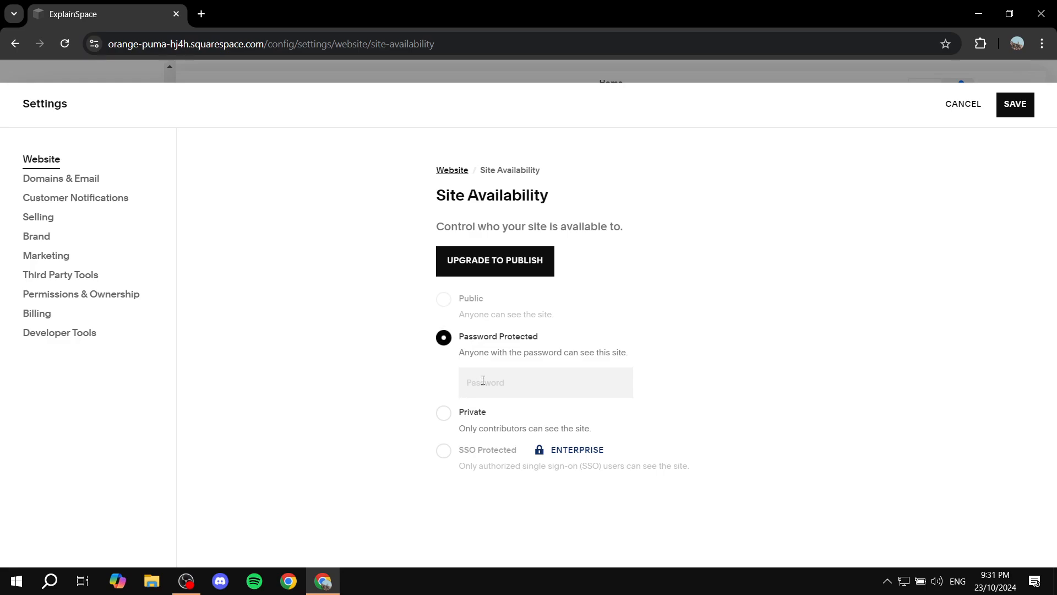